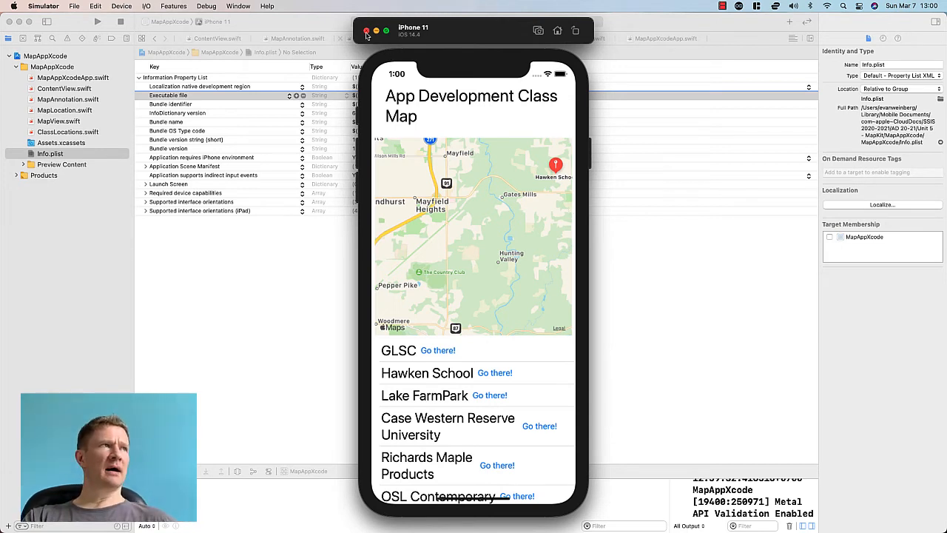
mouse_move(375, 274)
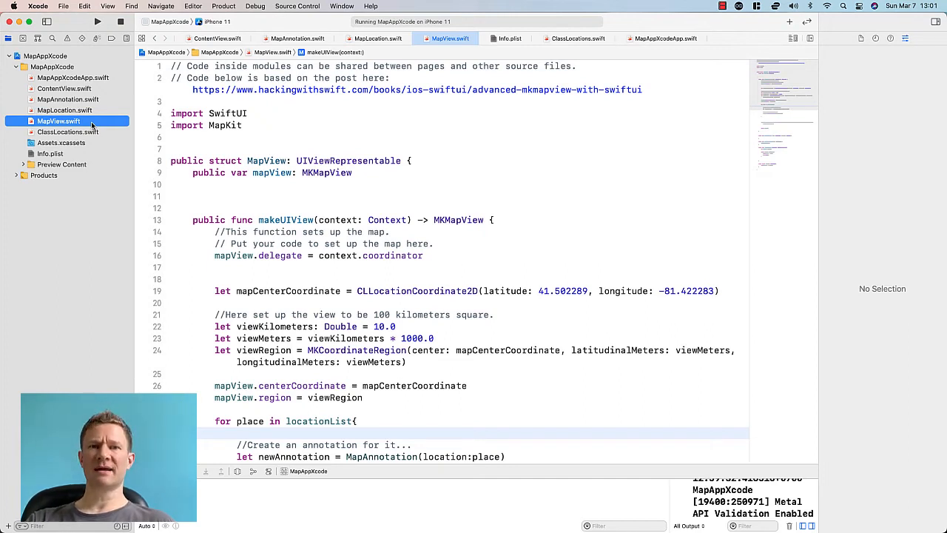
mouse_move(94, 176)
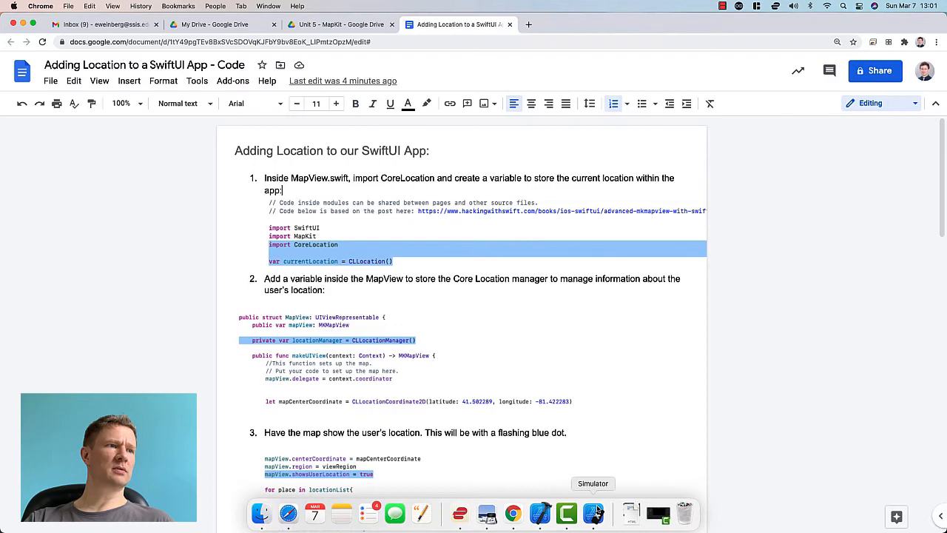
Back in Xcode, import CoreLocation below import MapKit in MapView.swift.
left_click(566, 513)
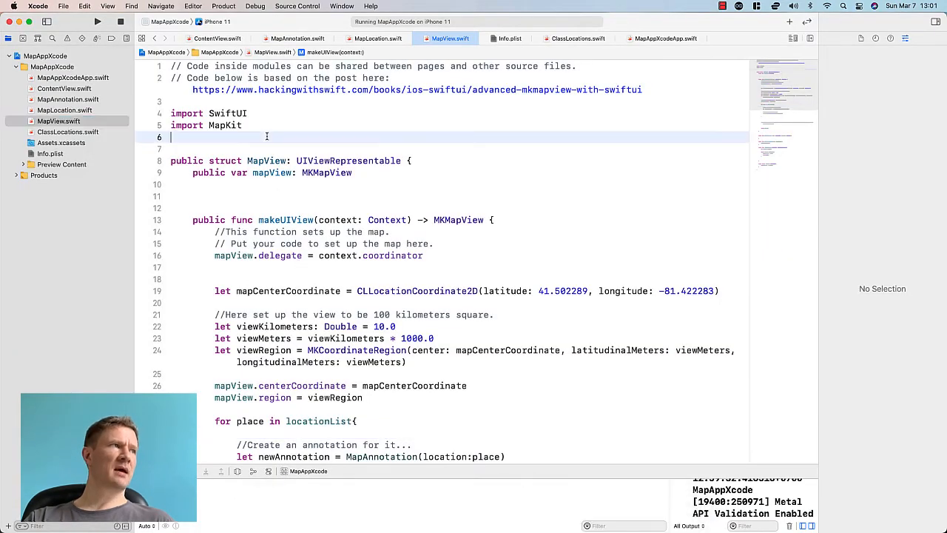
type("import")
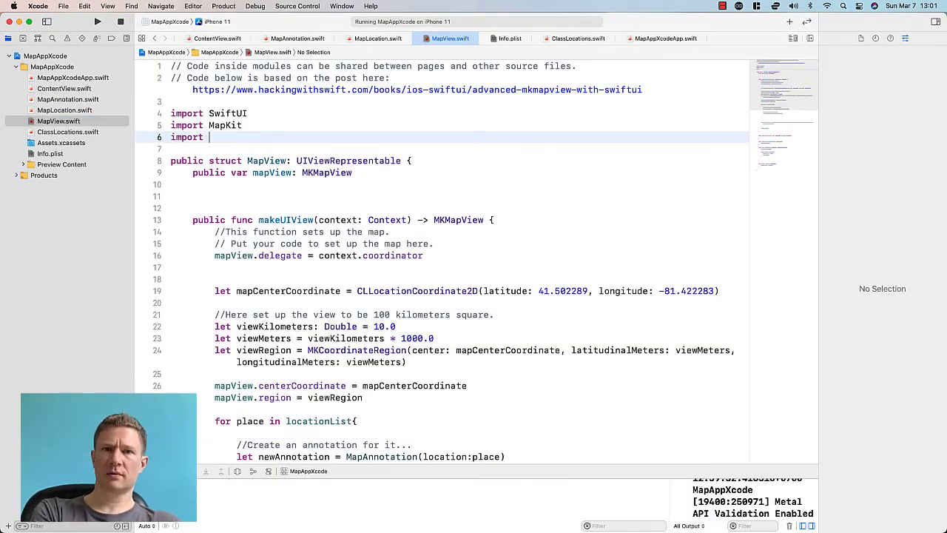
type("CoreLocation")
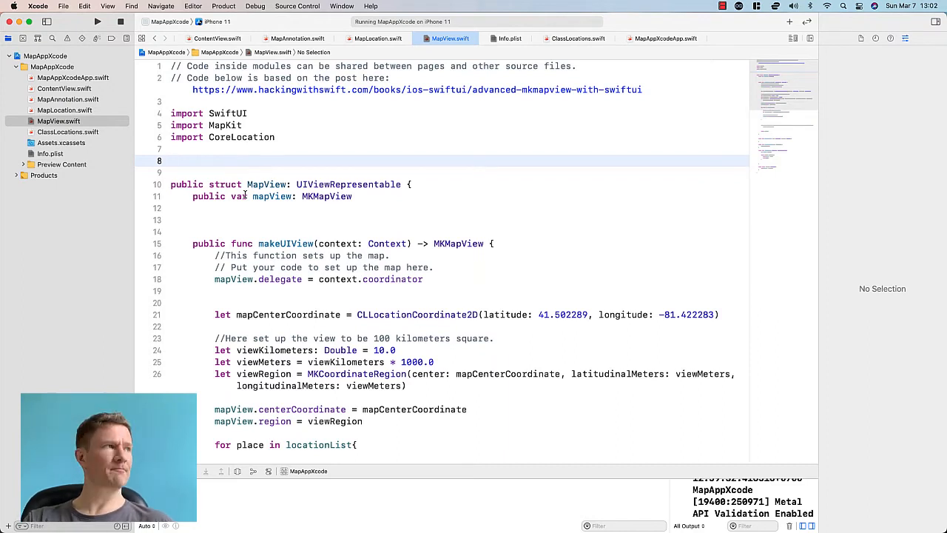
Declare 'var currentLocation = CLLocation()' below the imports.
type("var")
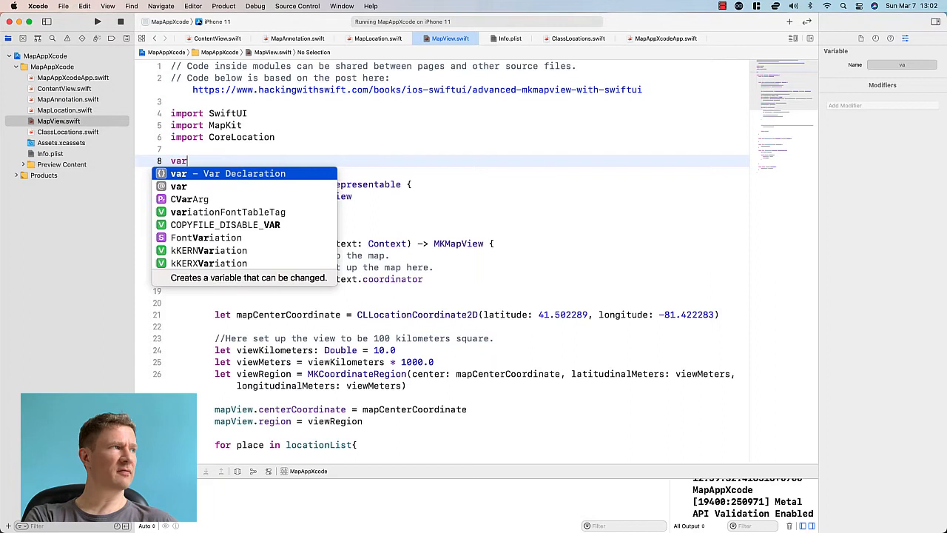
type("currentLoca")
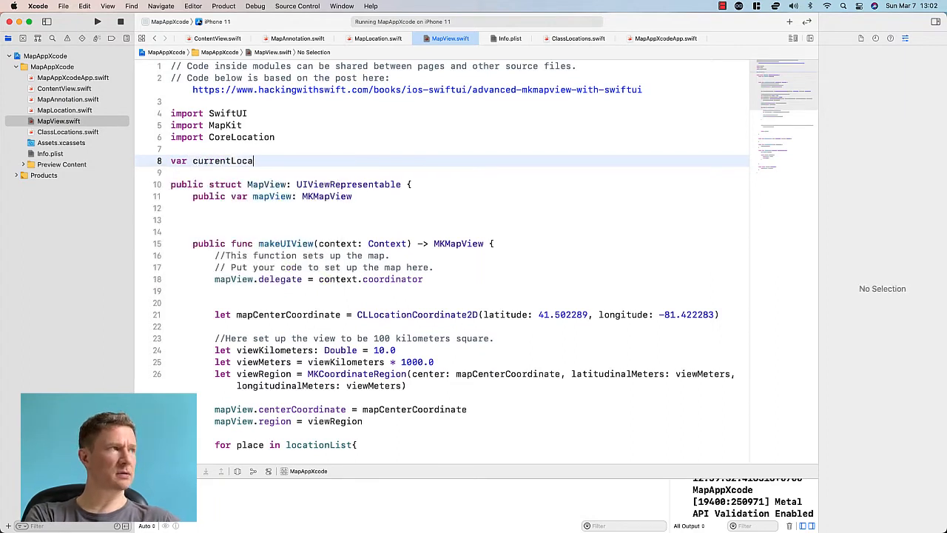
type("= C")
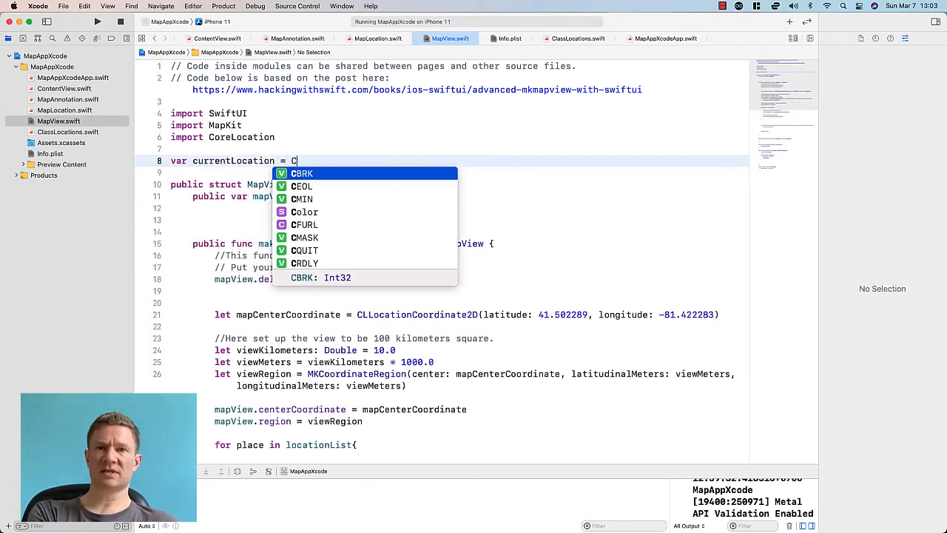
type("LLocation")
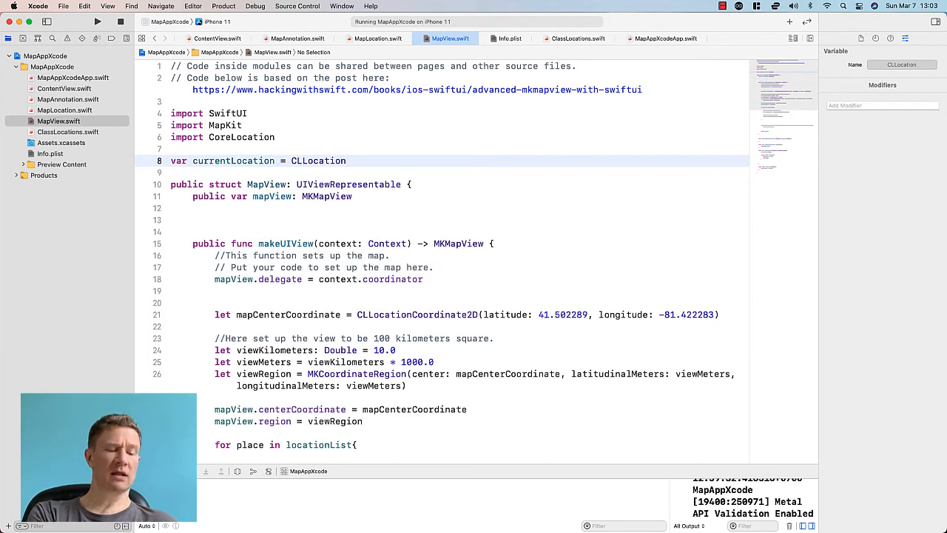
type("()")
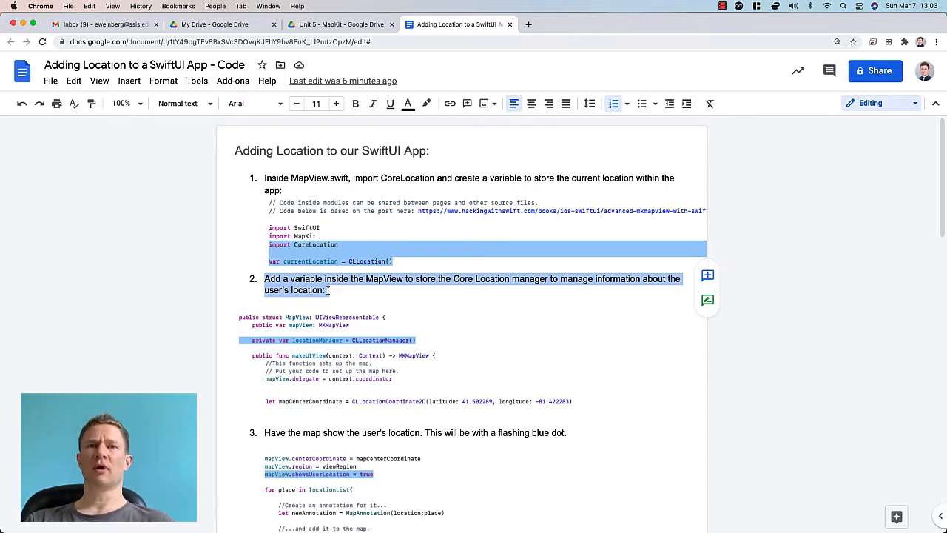
mouse_move(413, 363)
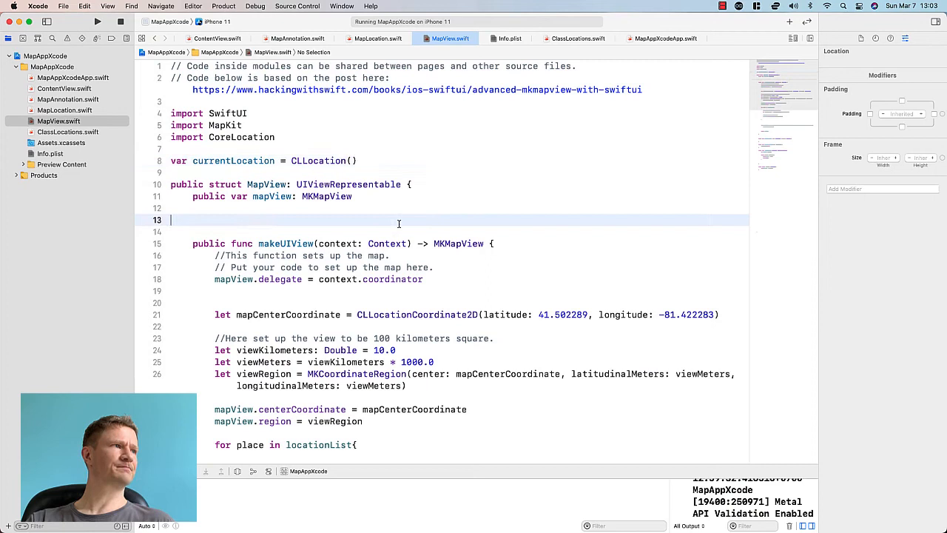
Declare 'private var locationManager = CLLocationManager()' under the mapView property.
type("private var l")
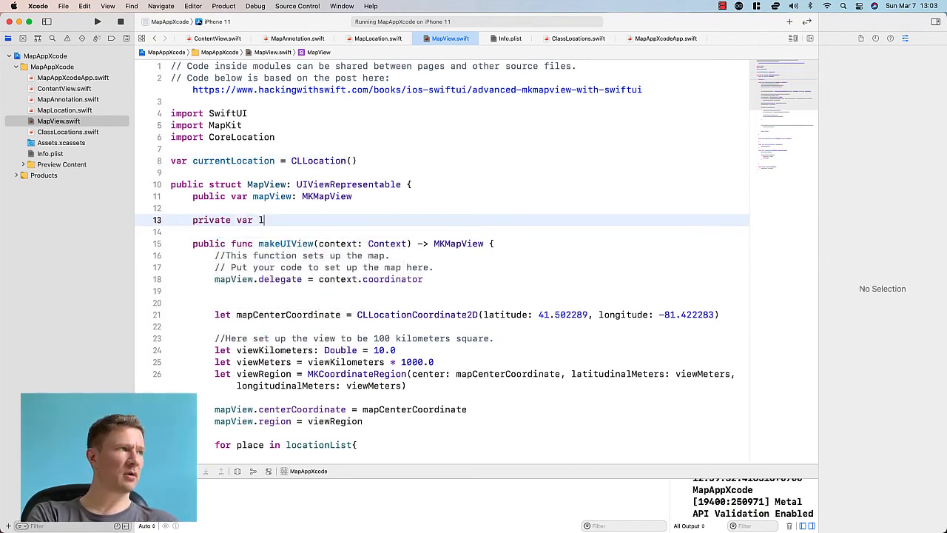
type("ocationManager")
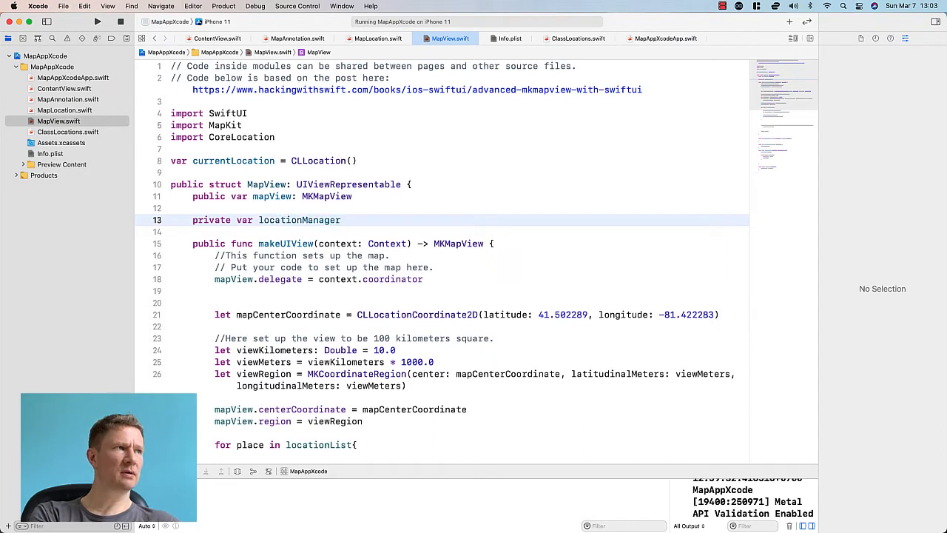
type("= CLLocationManager")
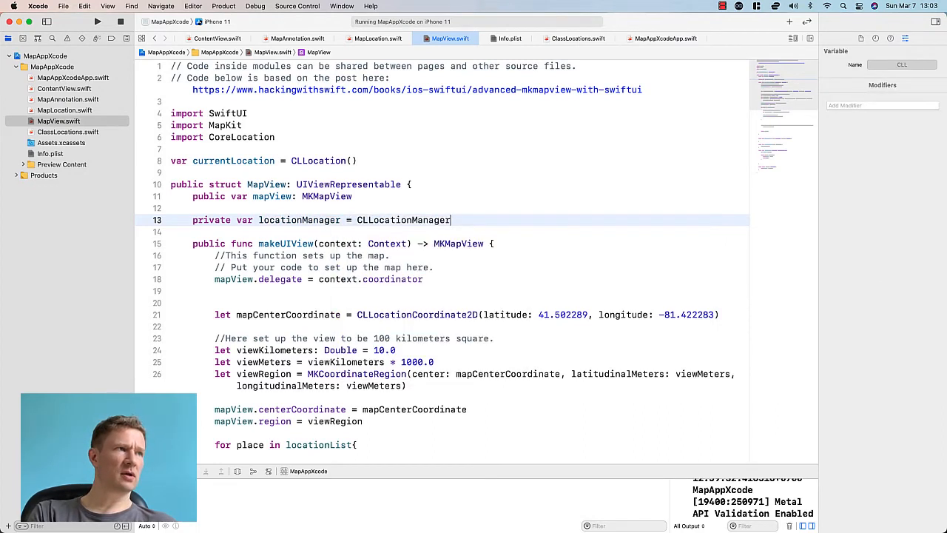
type("()")
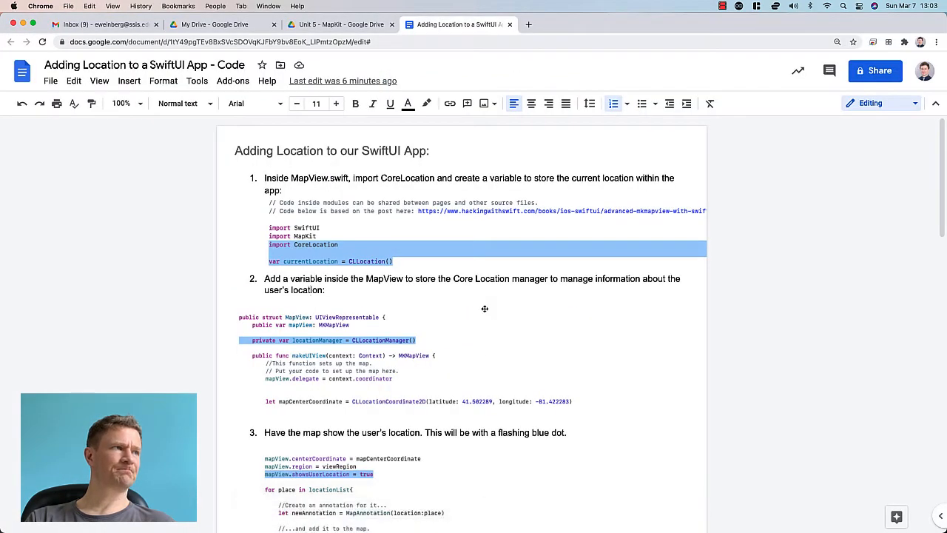
Scroll the Google Doc to step 3's mapView.showsUserLocation = true line.
scroll("down", 3)
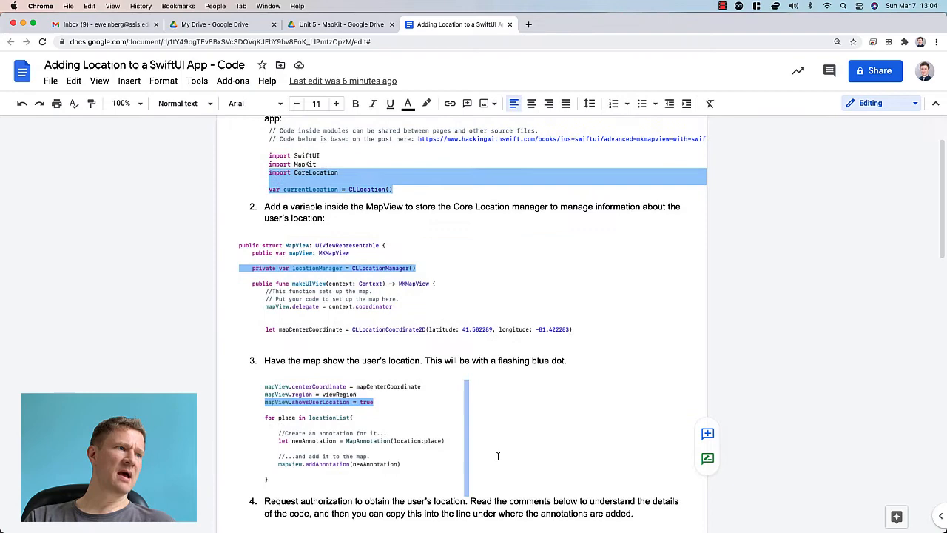
scroll("down", 3)
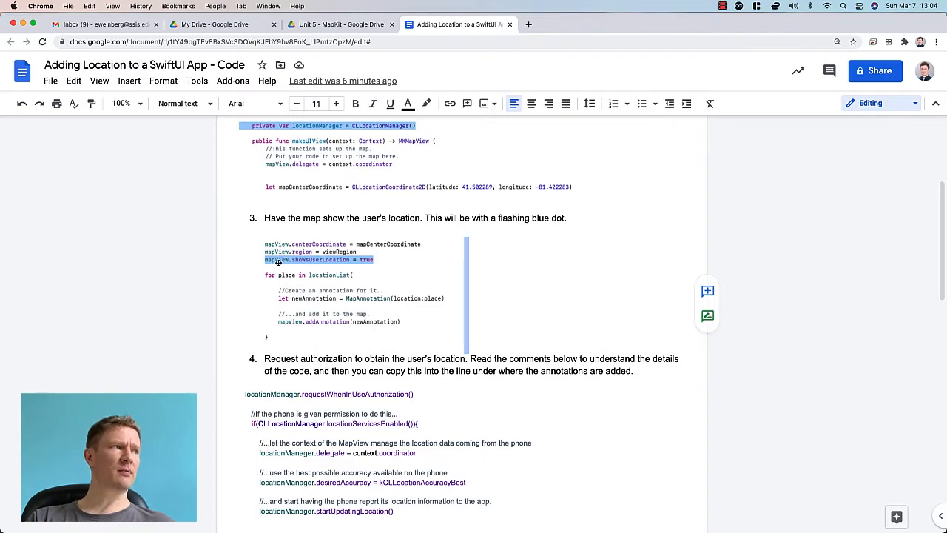
mouse_move(281, 261)
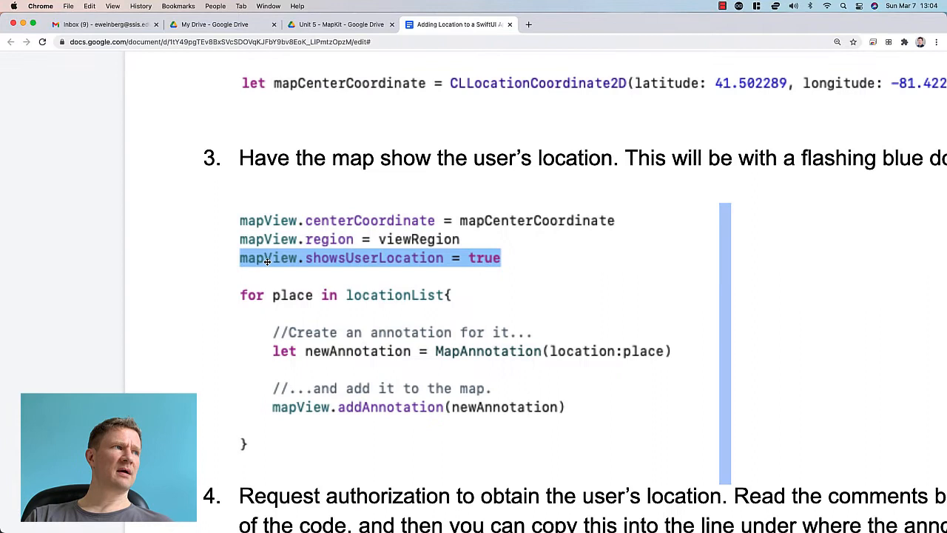
mouse_move(335, 233)
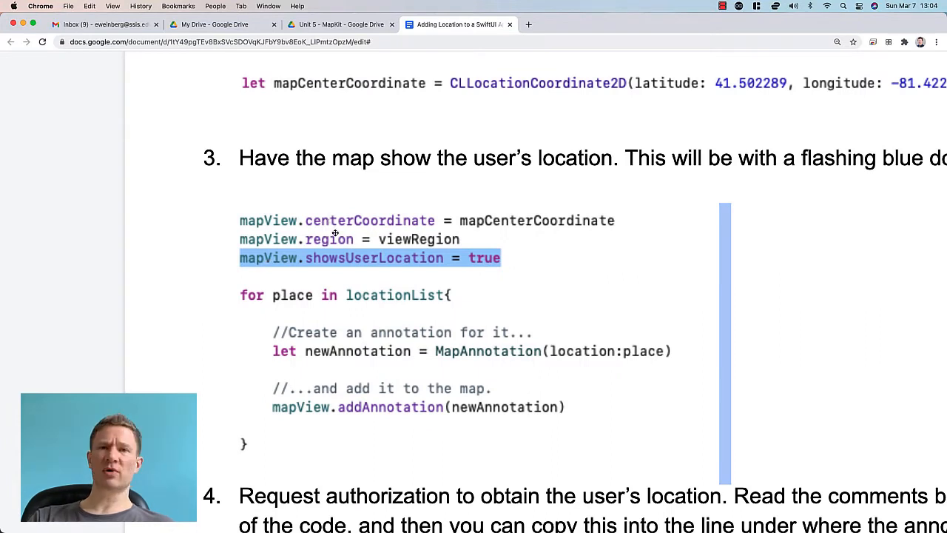
mouse_move(296, 261)
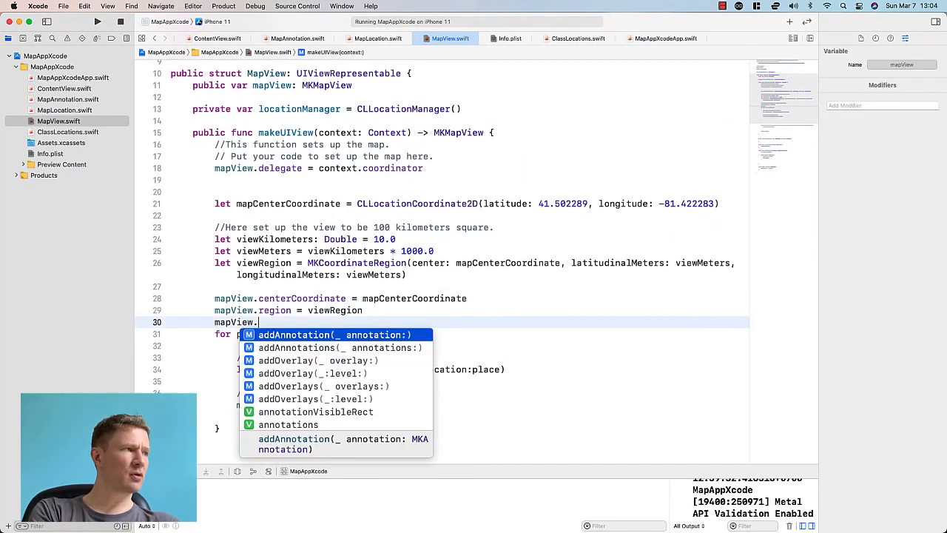
Set mapView.showsUserLocation = true below the region line, then return to the guide.
type("showsUserLocation = true")
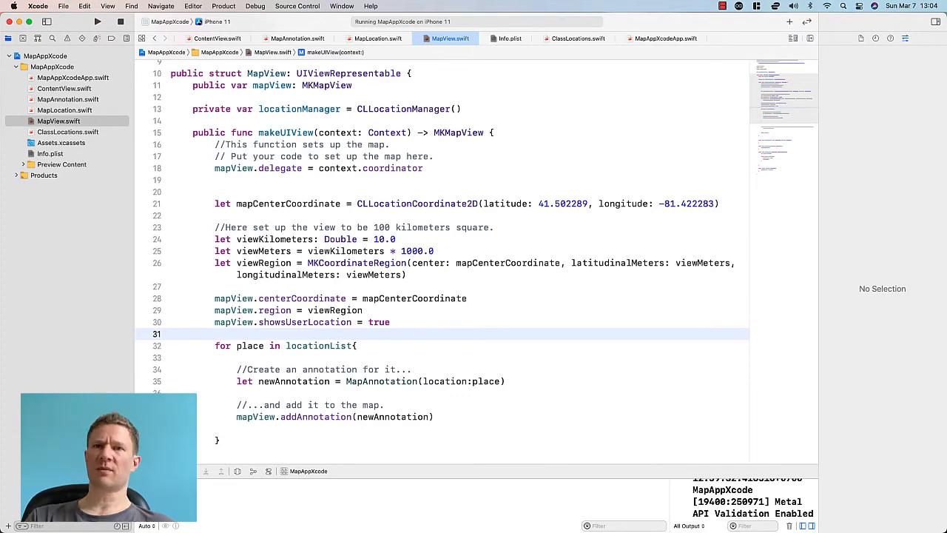
left_click(512, 512)
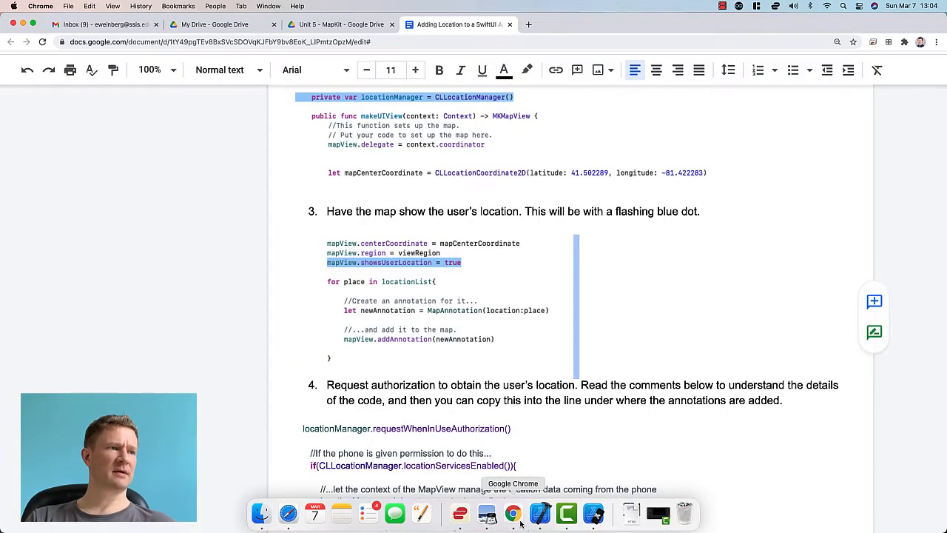
scroll("down", 3)
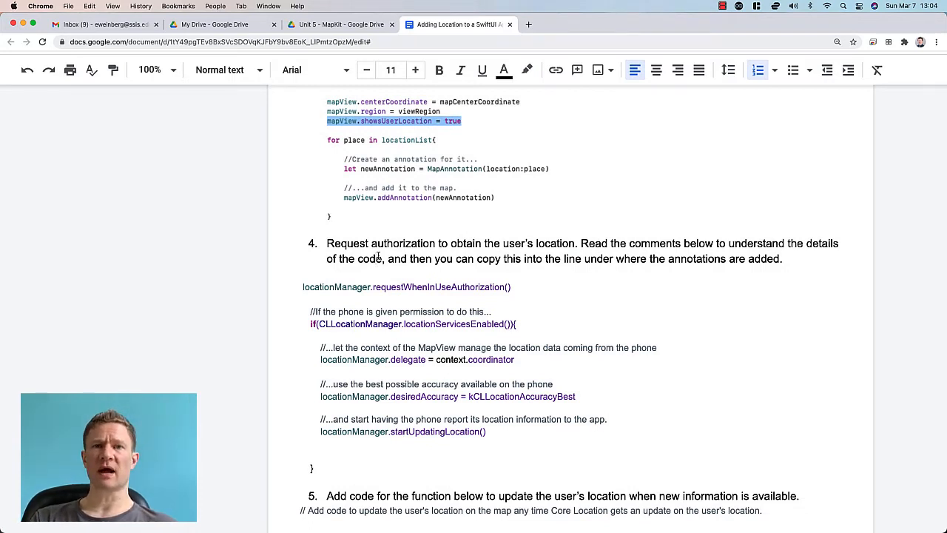
scroll("down", 3)
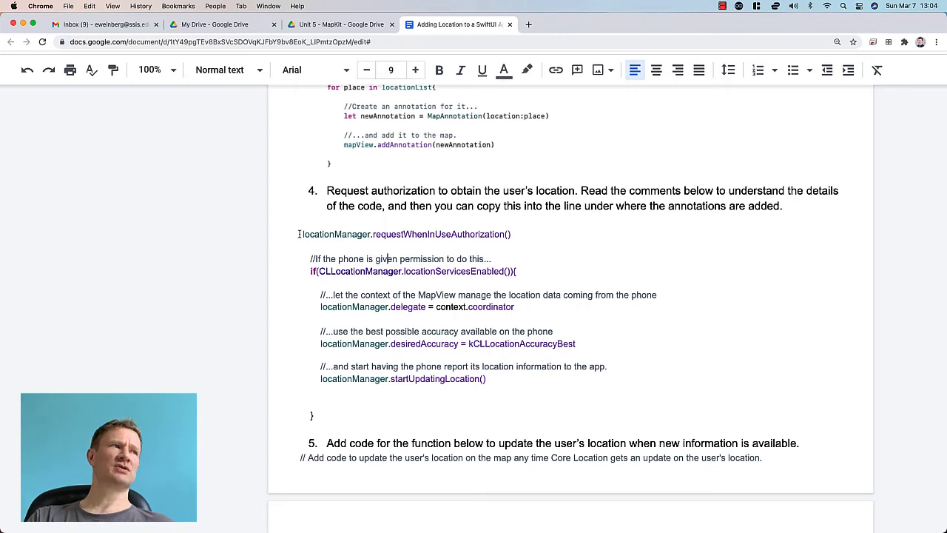
left_click_drag(302, 234, 513, 234)
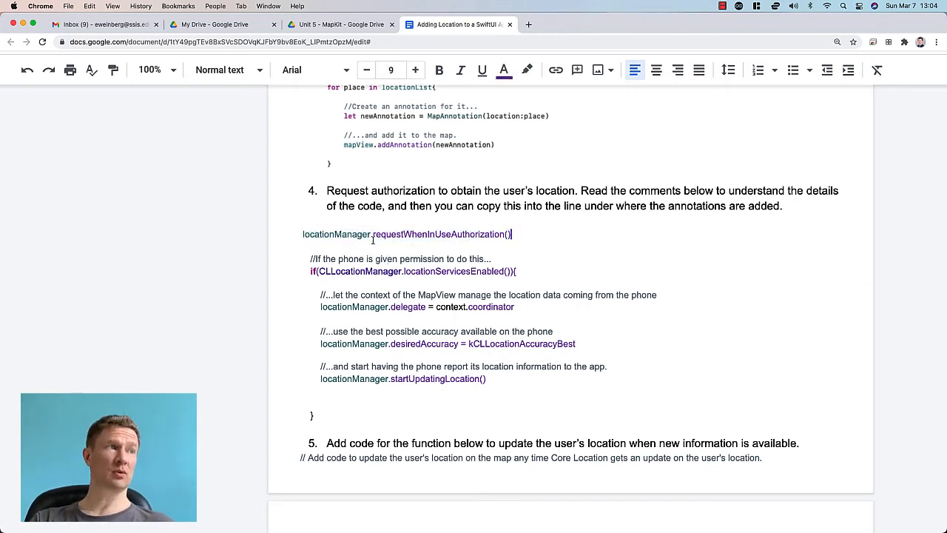
double_click(441, 234)
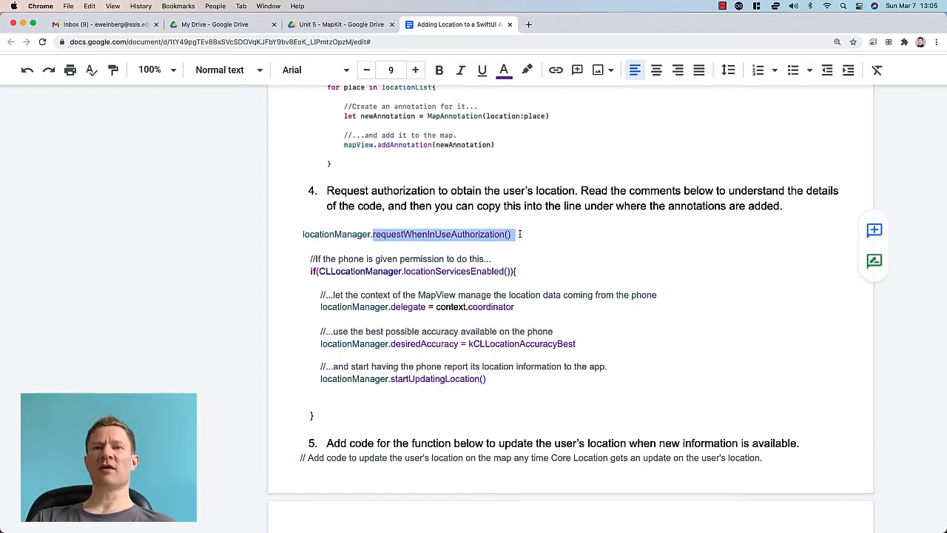
left_click(310, 258)
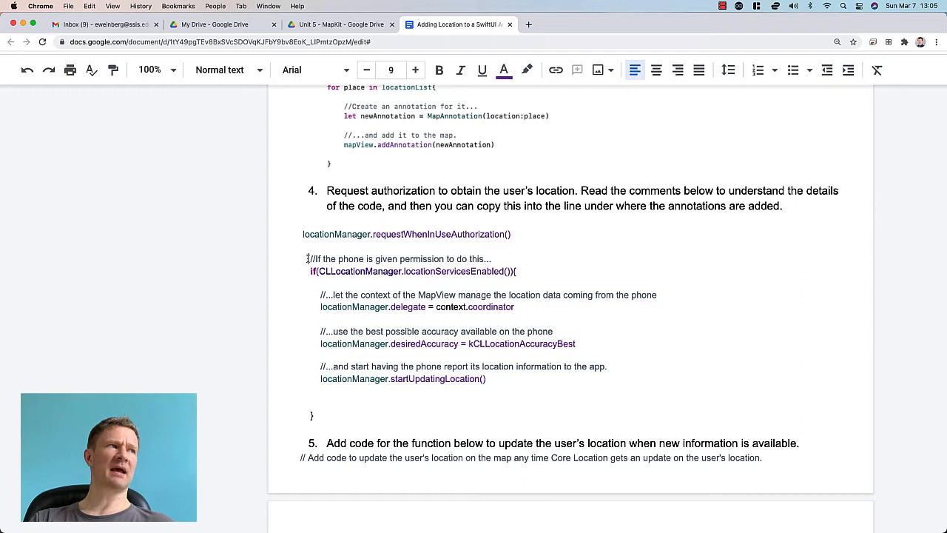
left_click_drag(308, 259, 364, 259)
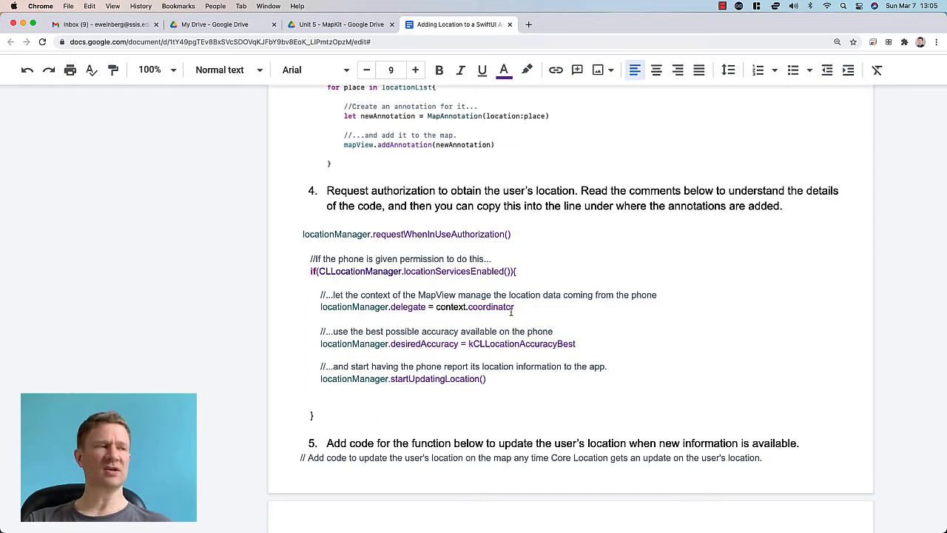
left_click_drag(320, 332, 580, 343)
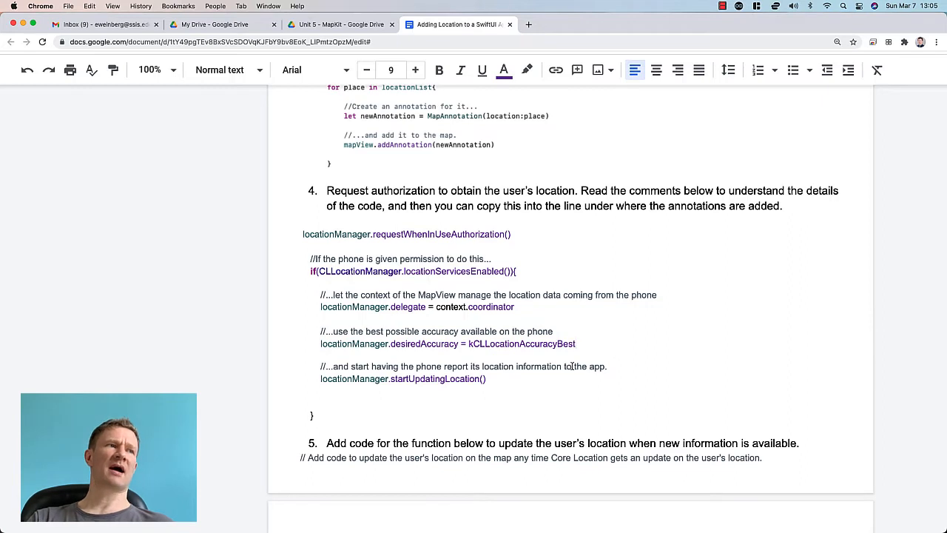
left_click_drag(321, 368, 485, 379)
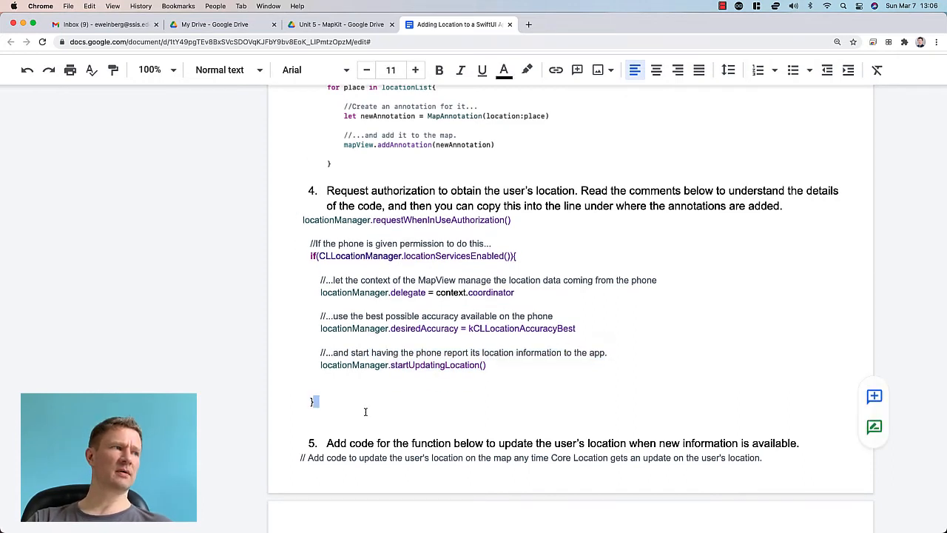
Select and copy step 4's authorization code block, then switch to Xcode.
left_click_drag(302, 219, 318, 403)
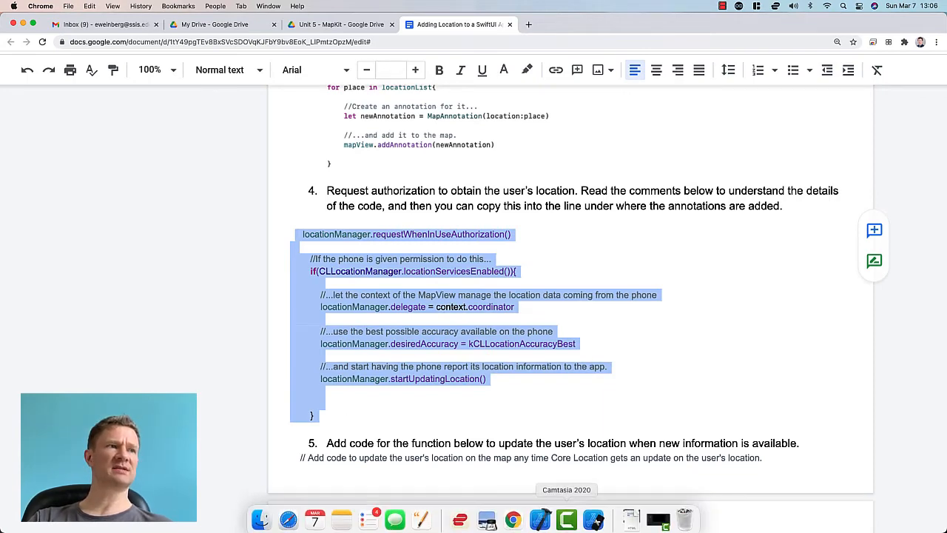
left_click(566, 520)
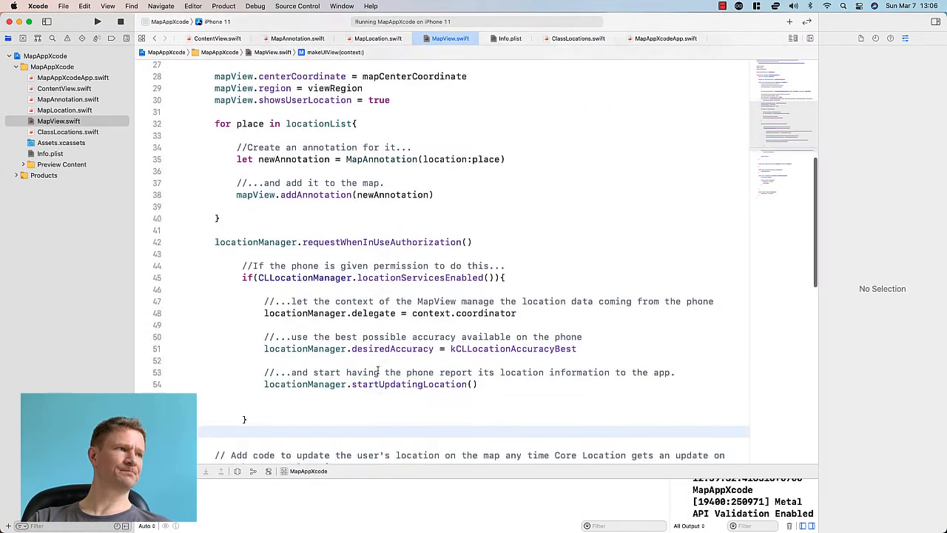
Paste the authorization code under the annotation loop and inspect the line 48 delegate error.
scroll("down", 3)
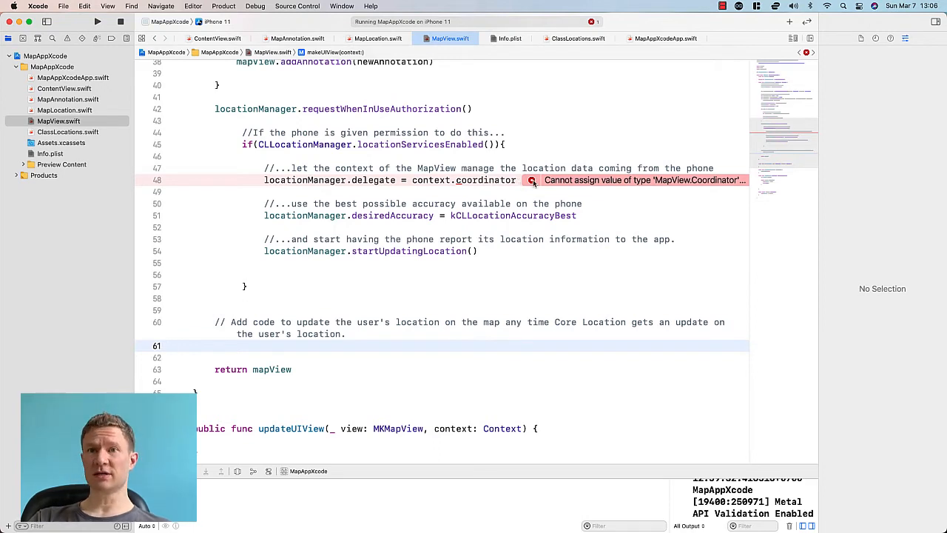
left_click(533, 180)
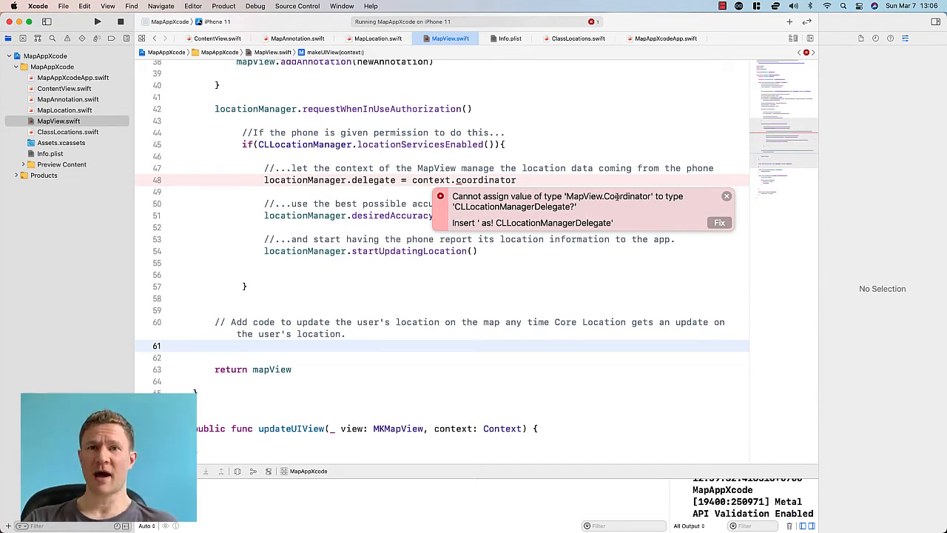
scroll("down", 3)
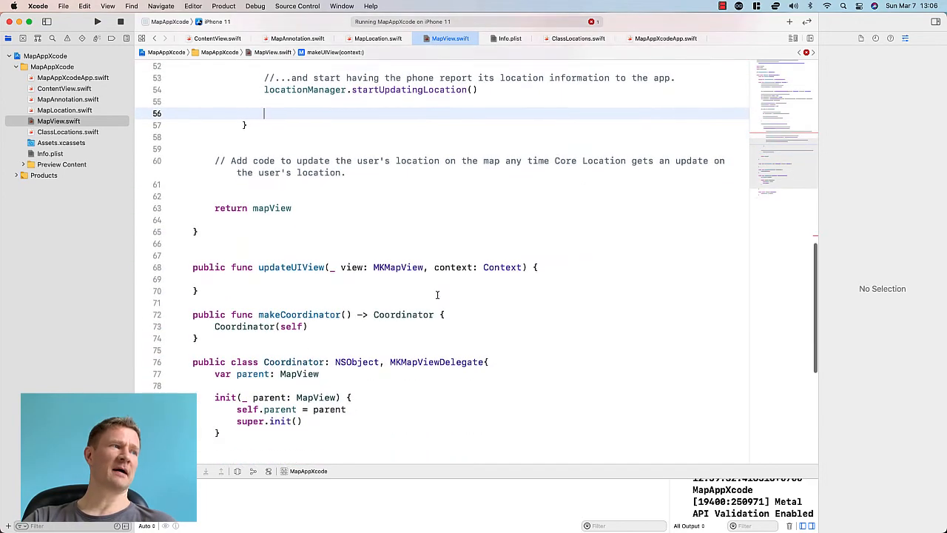
scroll("down", 3)
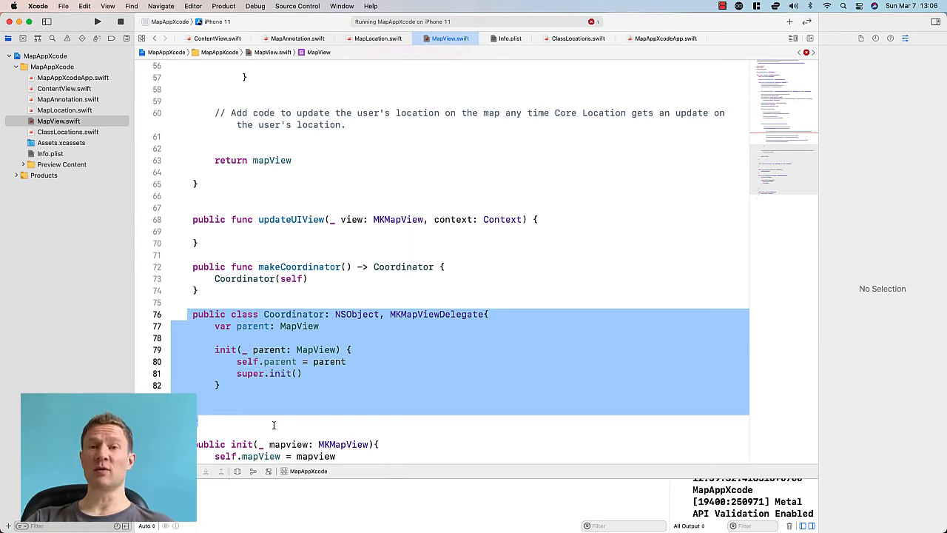
scroll("down", 3)
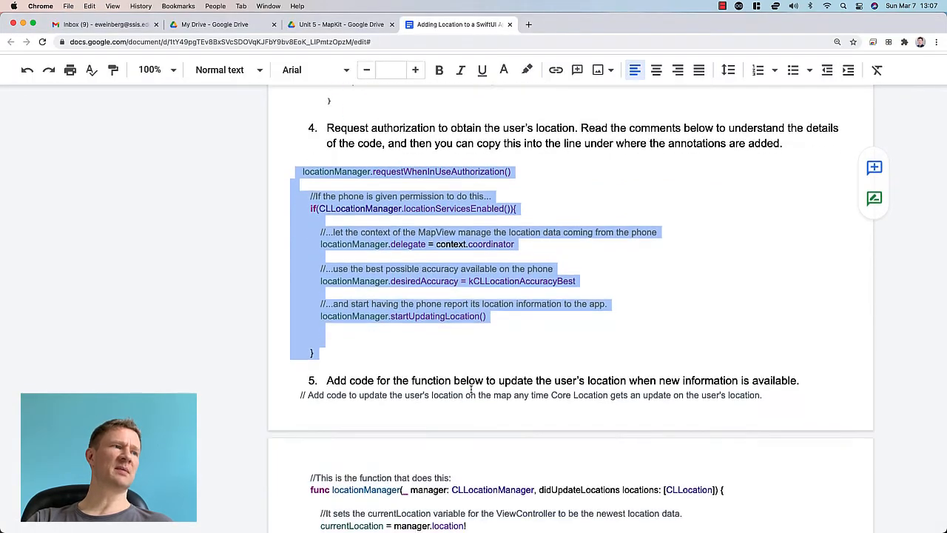
Scroll to step 5 and select the didUpdateLocations function to copy it.
scroll("down", 3)
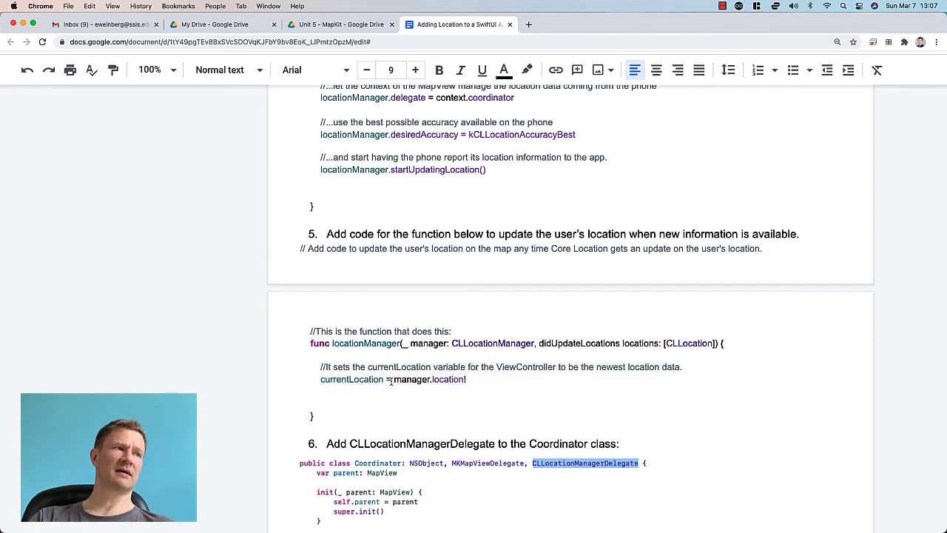
left_click(381, 391)
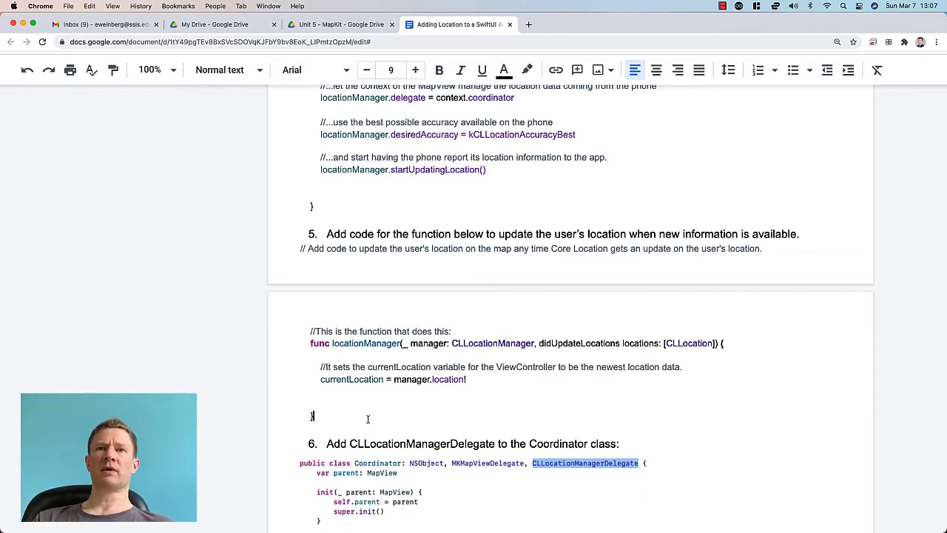
left_click_drag(320, 368, 311, 415)
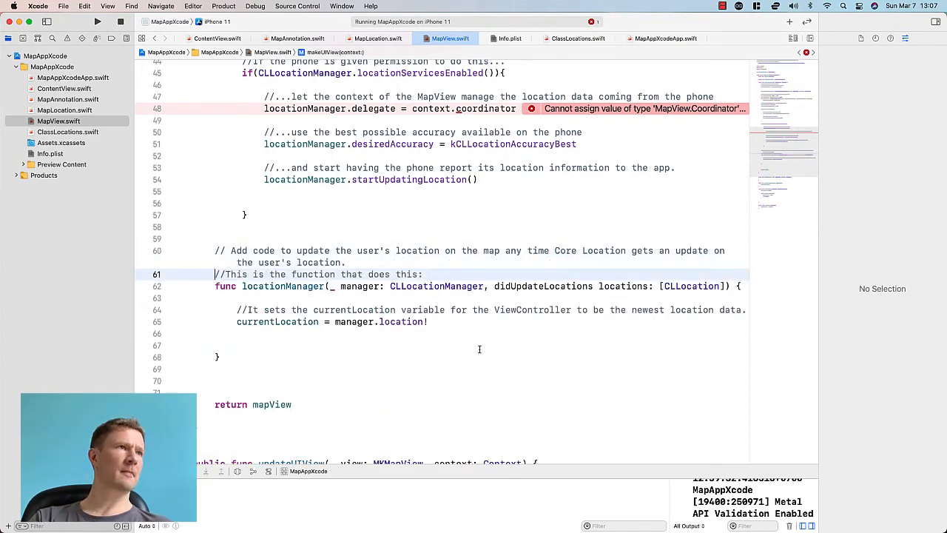
Paste didUpdateLocations at line 61, then switch back to the Google Doc.
left_click(513, 512)
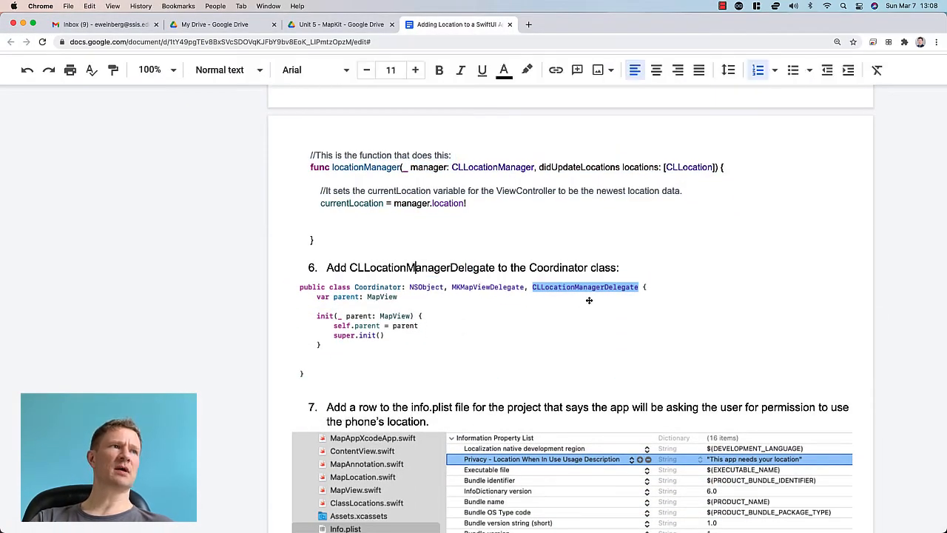
mouse_move(539, 296)
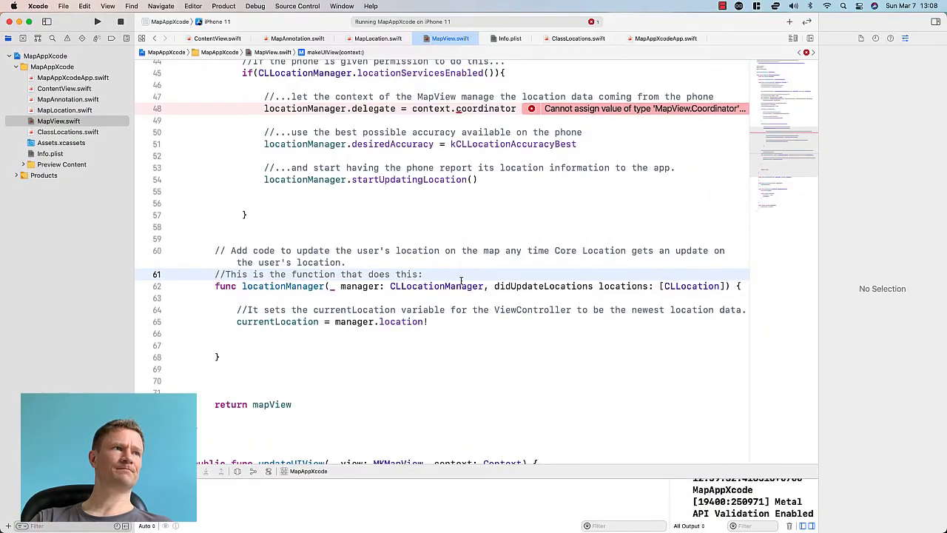
Add CLLocationManagerDelegate after MKMapViewDelegate on the Coordinator class.
scroll("down", 3)
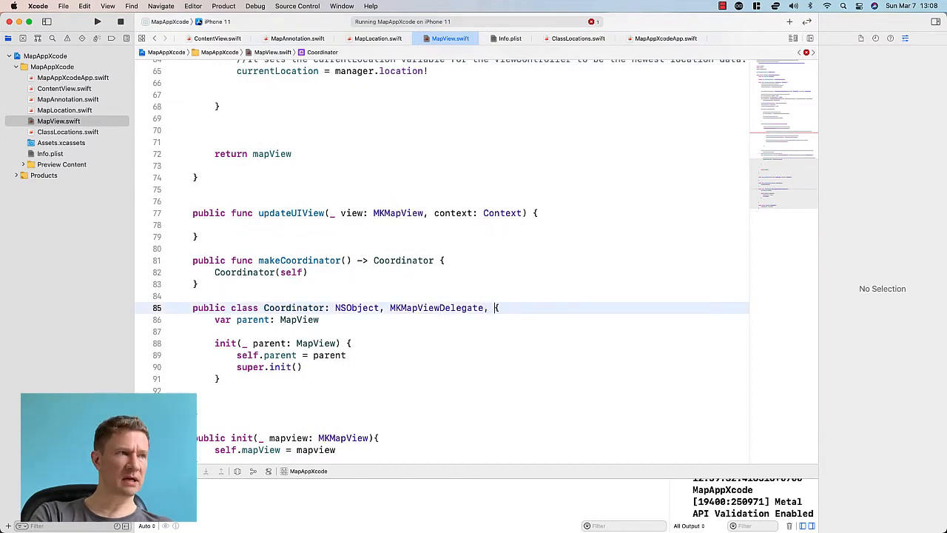
type("CLL")
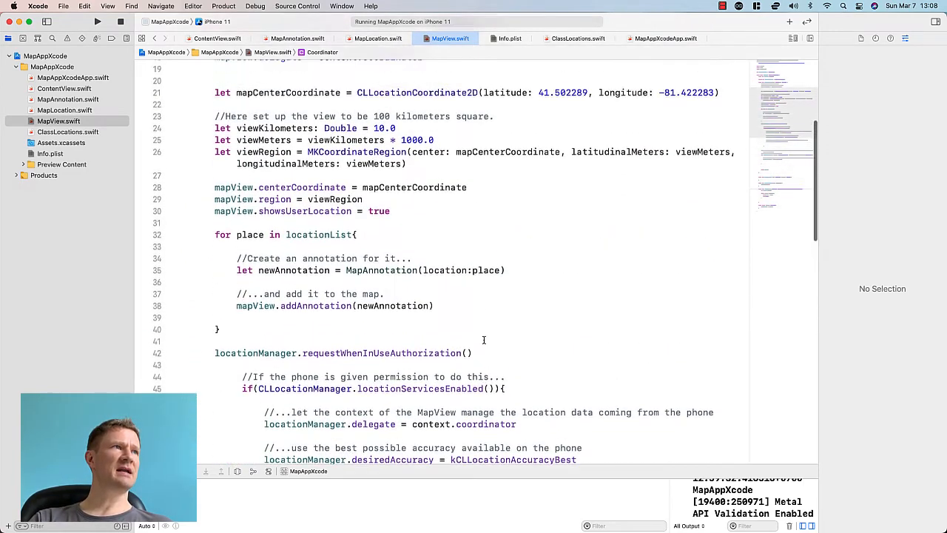
scroll("down", 3)
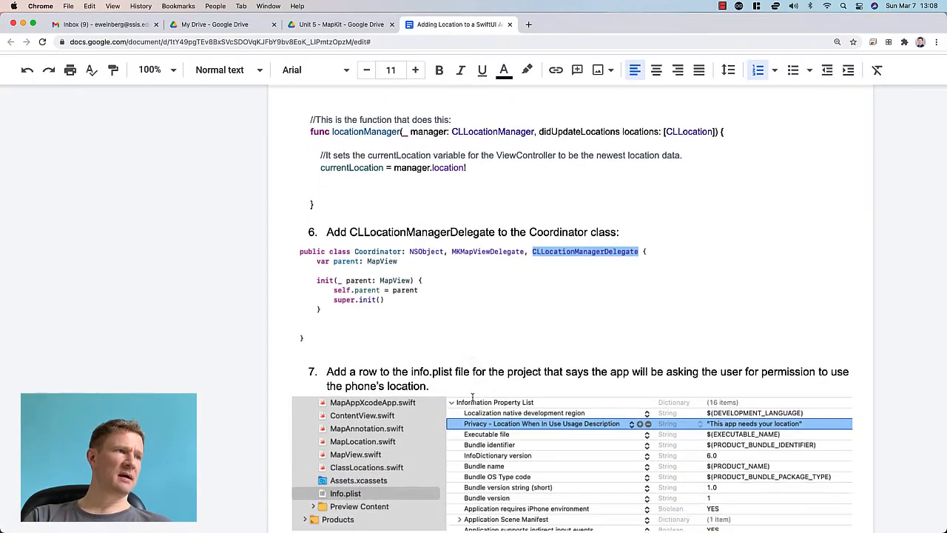
Scroll the guide to step 7 on the Info.plist location row, then switch to Xcode.
scroll("down", 3)
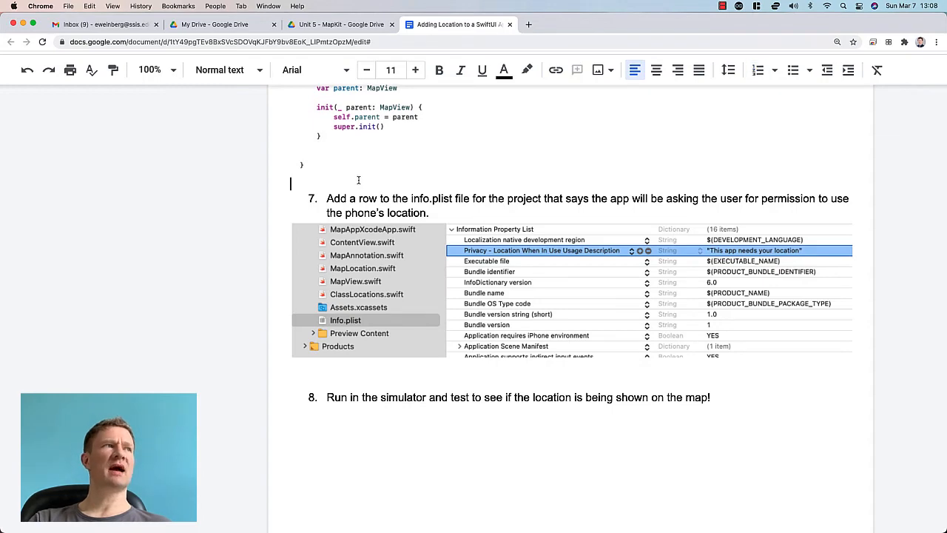
left_click(539, 512)
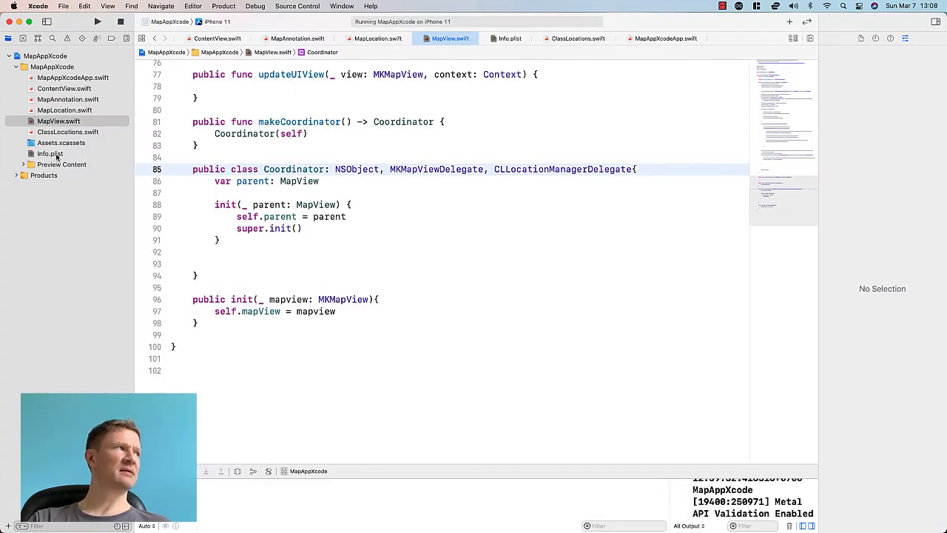
Open Info.plist from the Project navigator and select a row for the new entry.
left_click(51, 153)
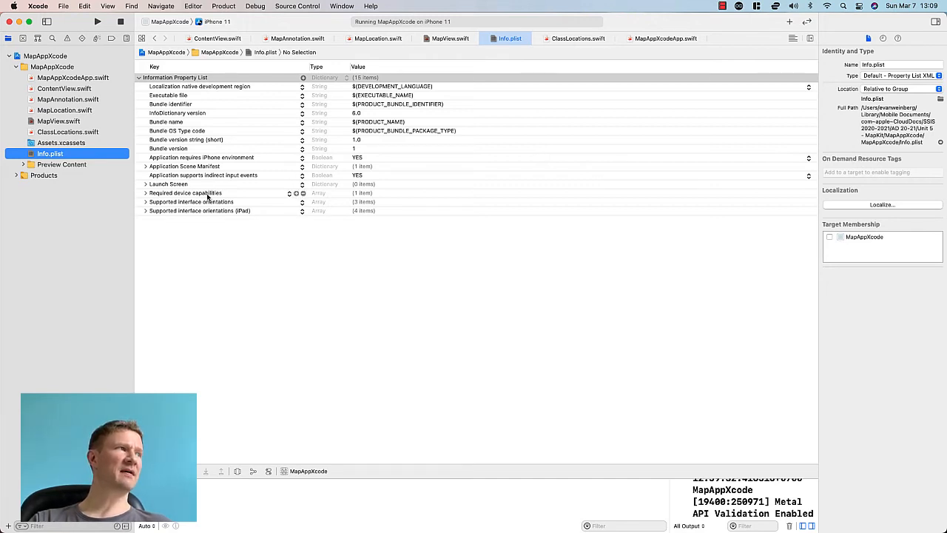
left_click(185, 192)
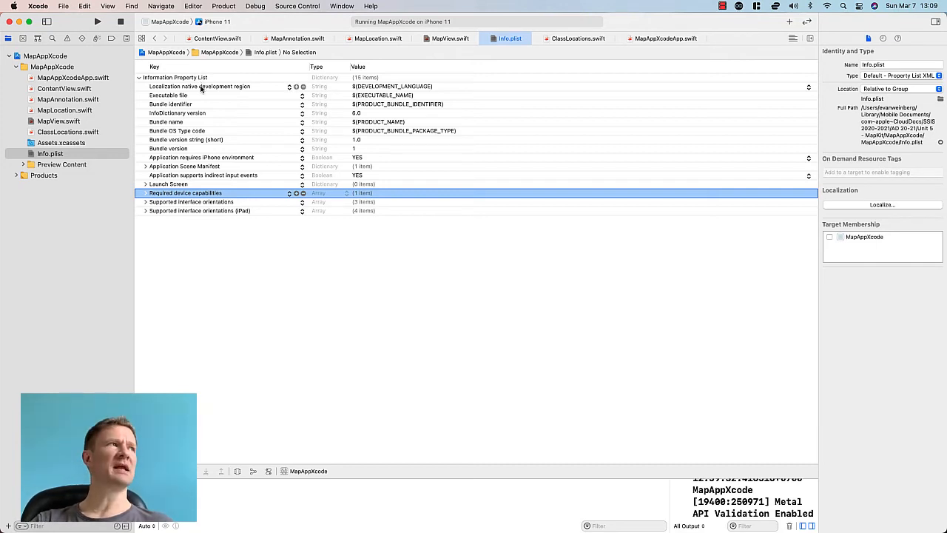
Add a 'Privacy - Location When In Use Usage Description' row saying the app displays your location on the map.
right_click(200, 86)
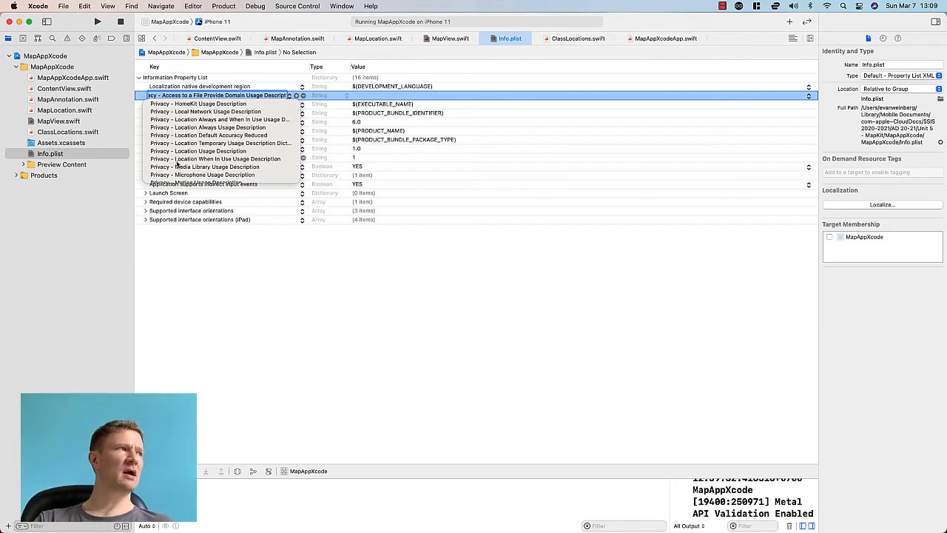
left_click(214, 158)
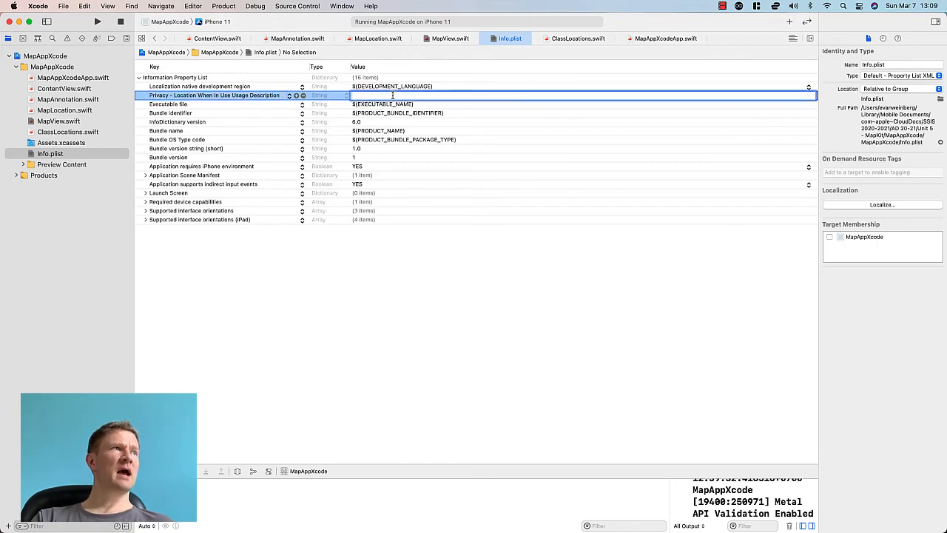
type("1")
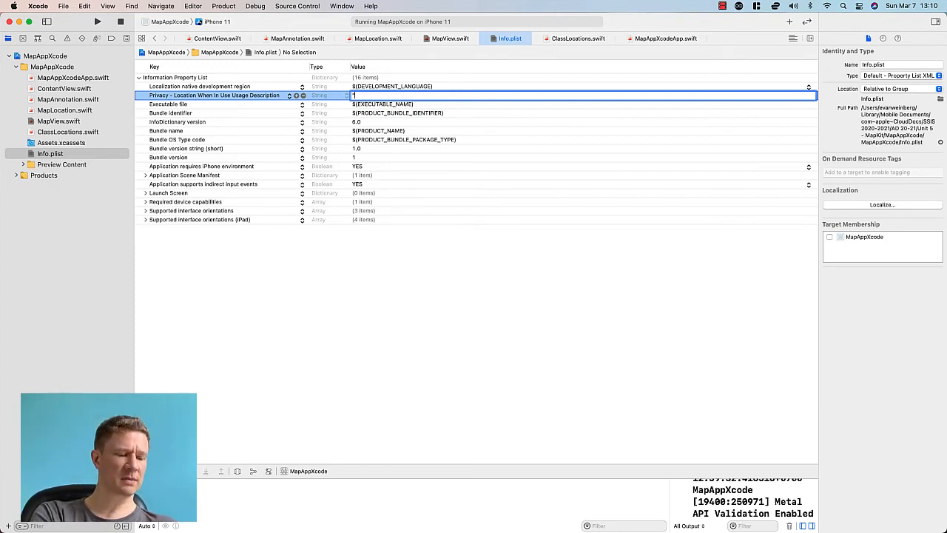
type("This app is going to display your location on the")
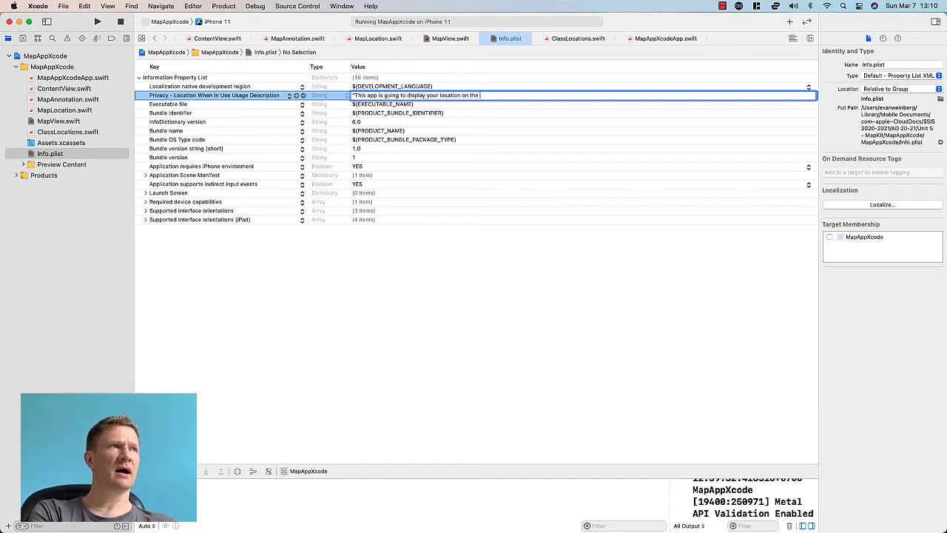
type("map.\"")
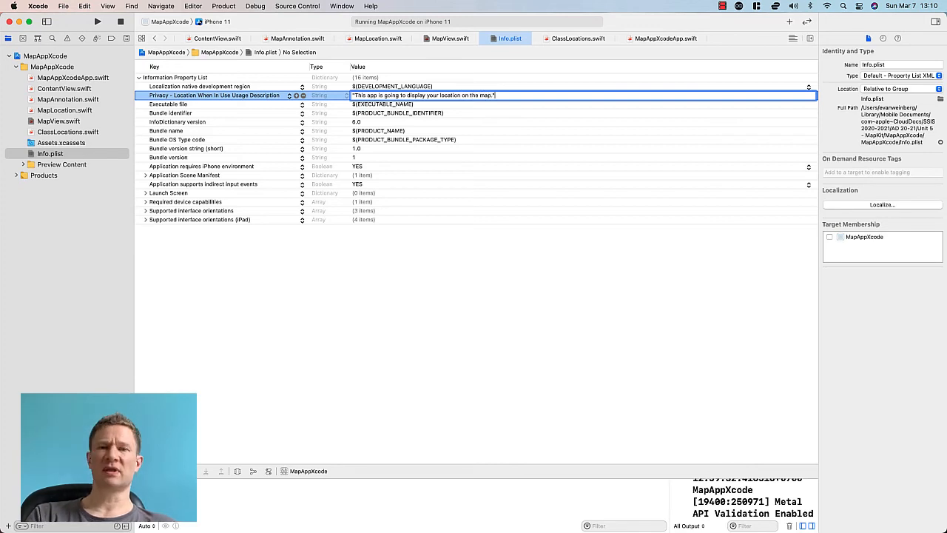
left_click(373, 324)
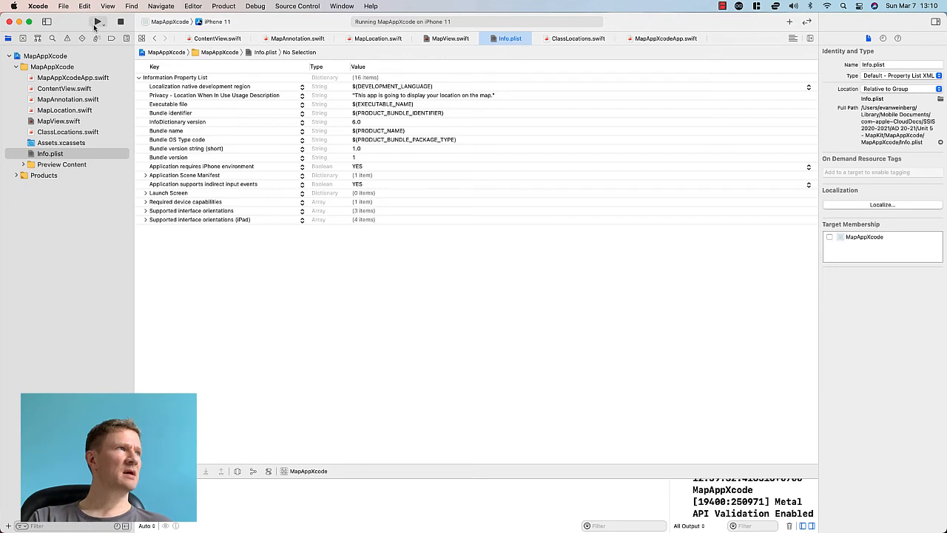
mouse_move(98, 23)
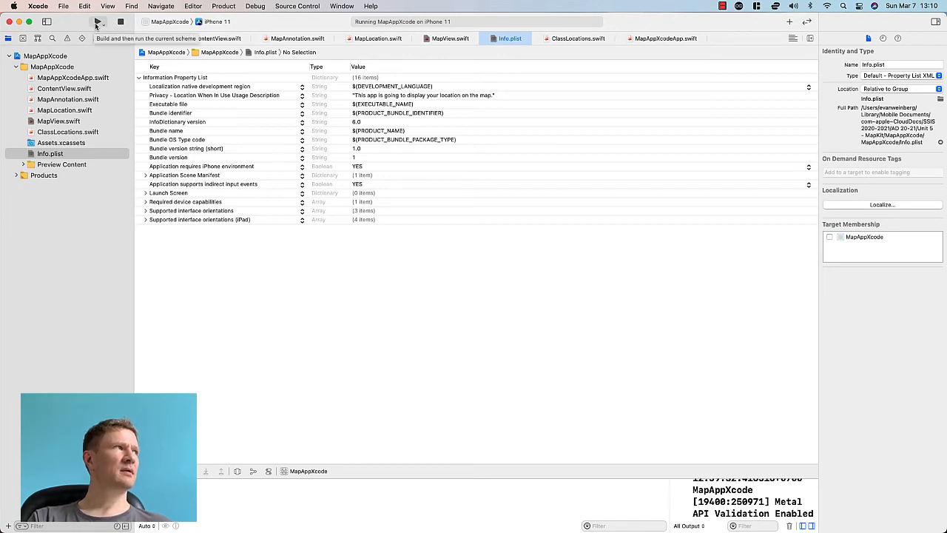
mouse_move(342, 328)
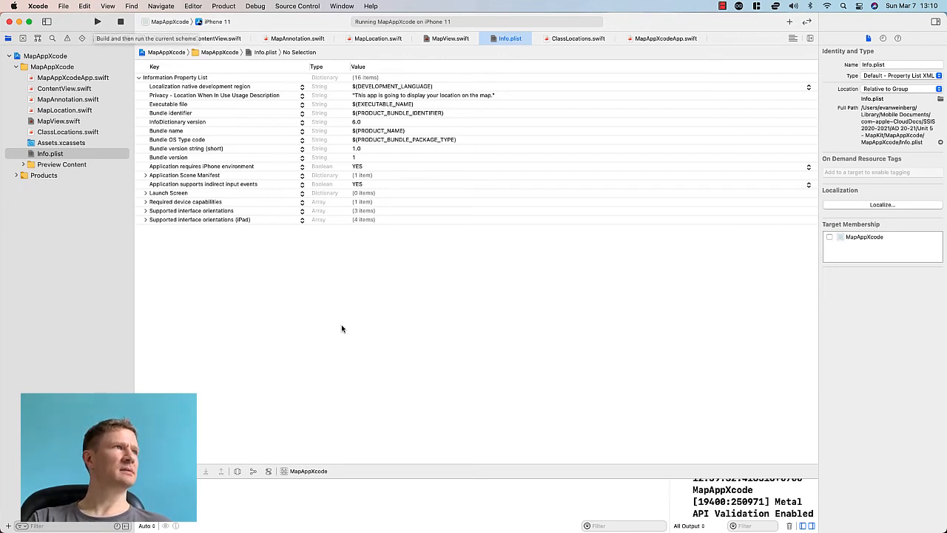
Delete MapAppXcode from the simulated iPhone's home screen and rebuild with Run.
left_click(594, 512)
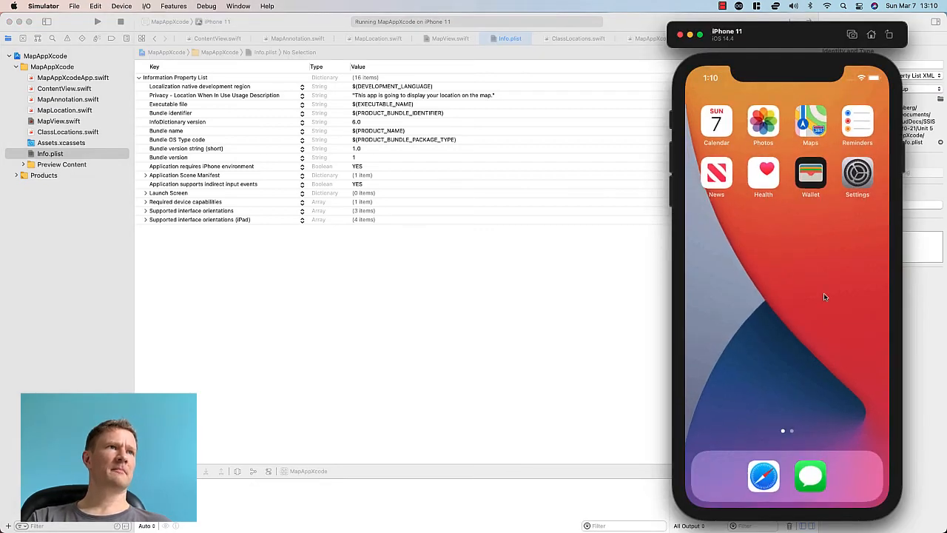
scroll("left", 3)
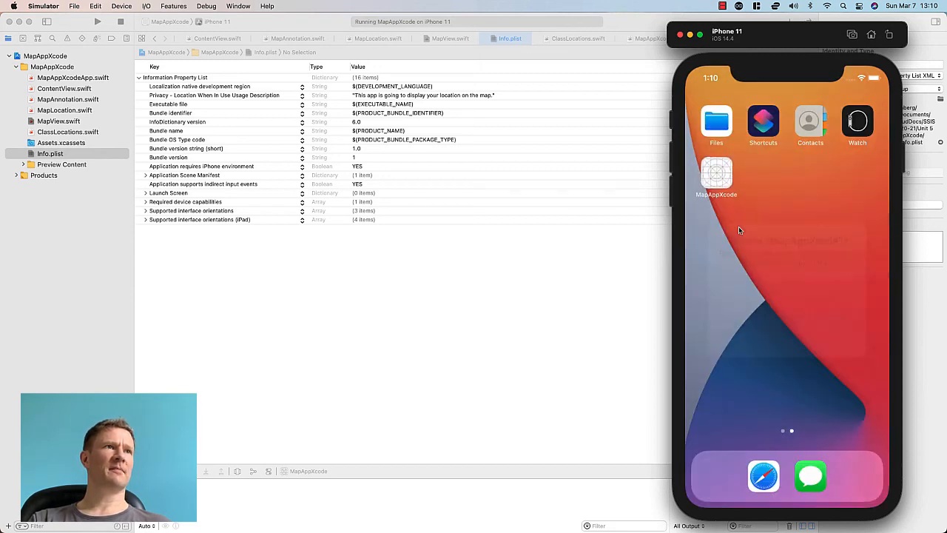
left_click(717, 174)
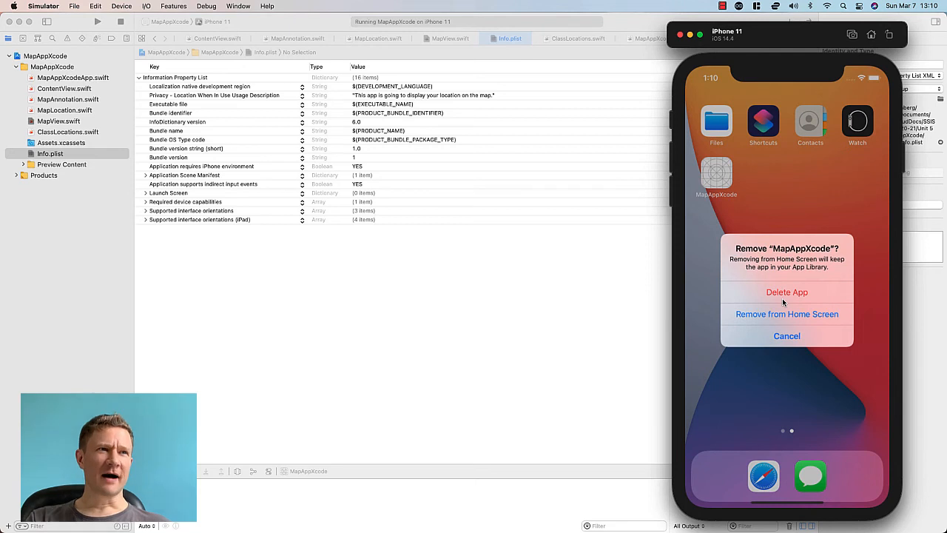
left_click(788, 292)
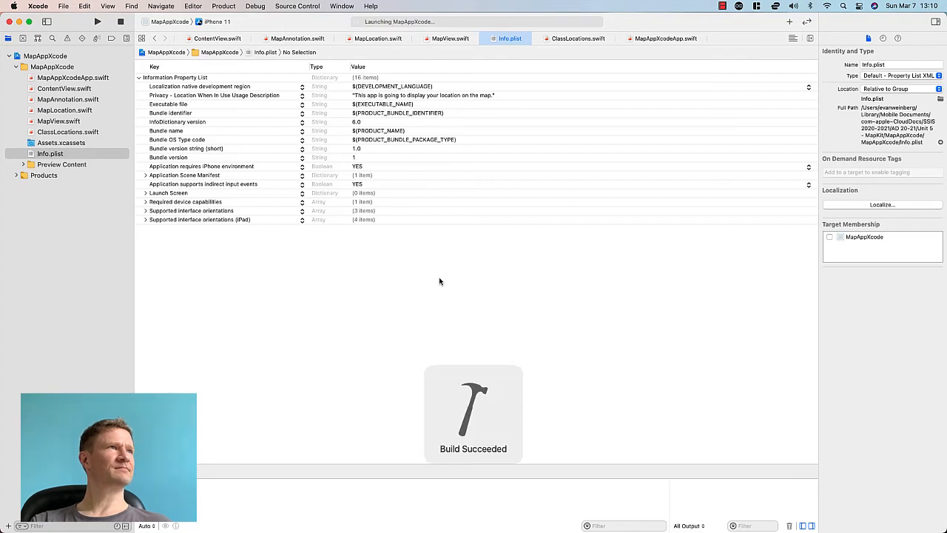
left_click(98, 22)
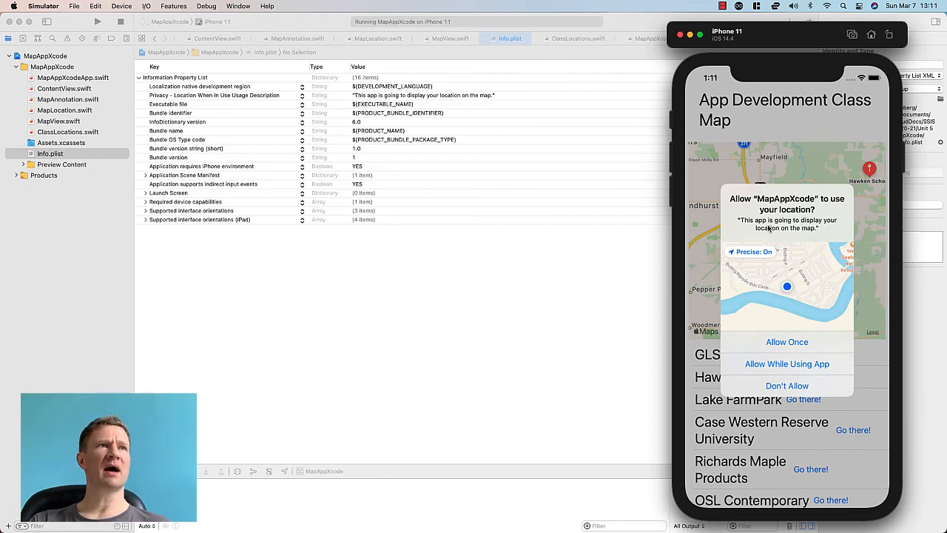
mouse_move(820, 231)
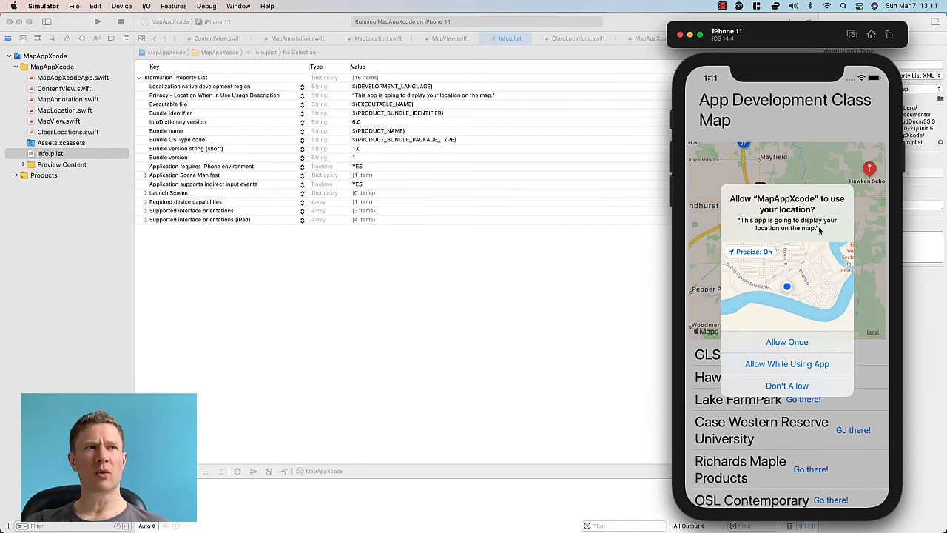
mouse_move(755, 260)
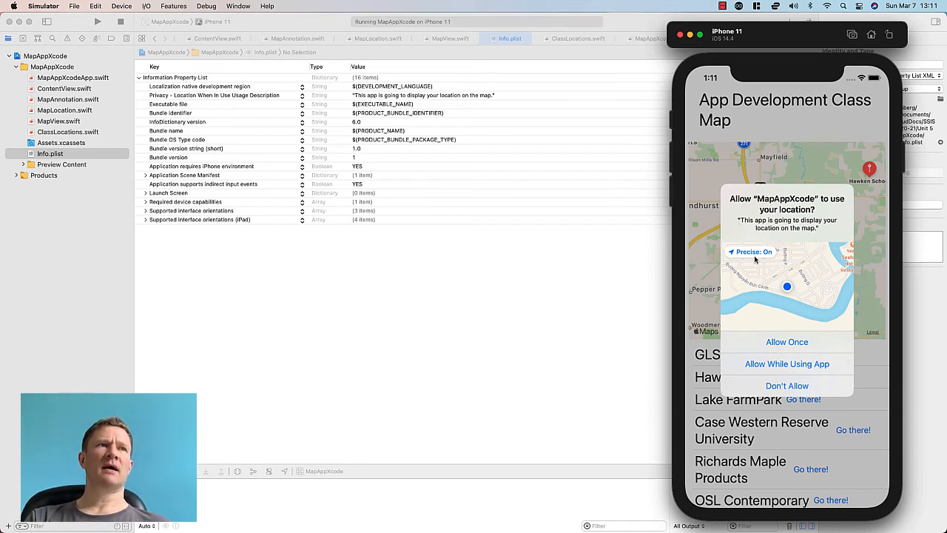
mouse_move(787, 323)
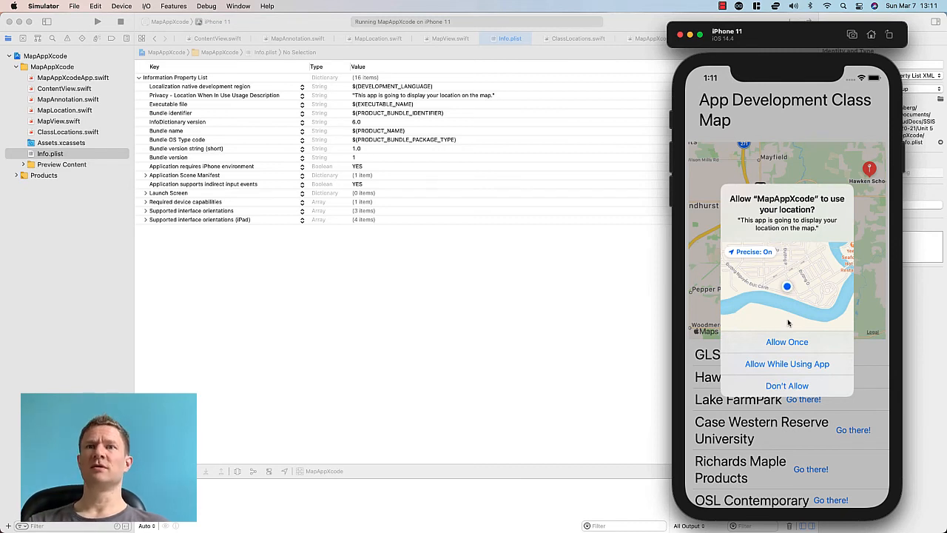
mouse_move(764, 275)
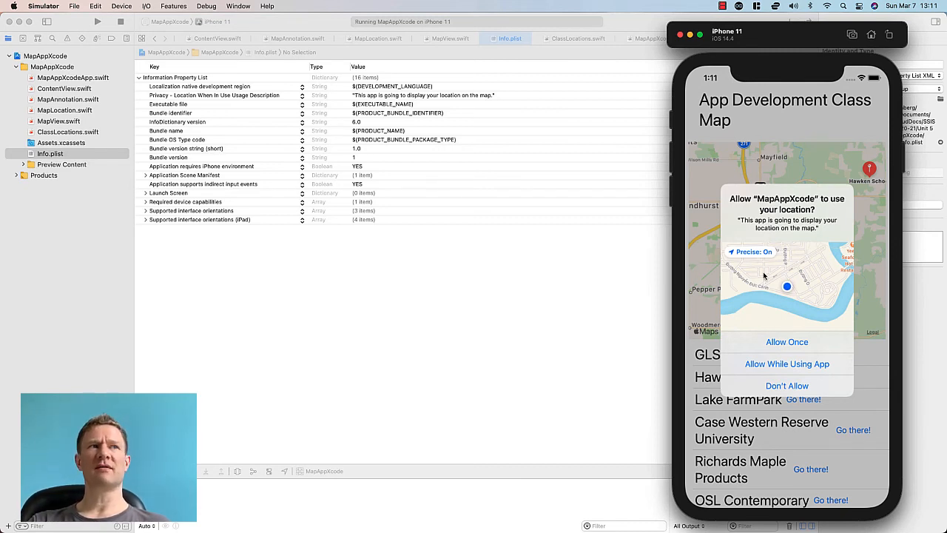
In the location permission alert, switch Precise off and back on.
left_click(749, 252)
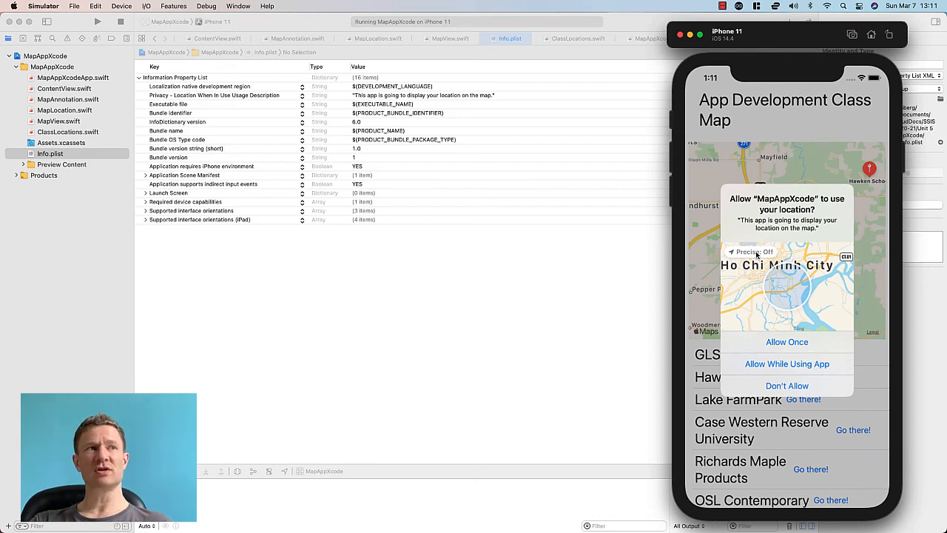
left_click(752, 251)
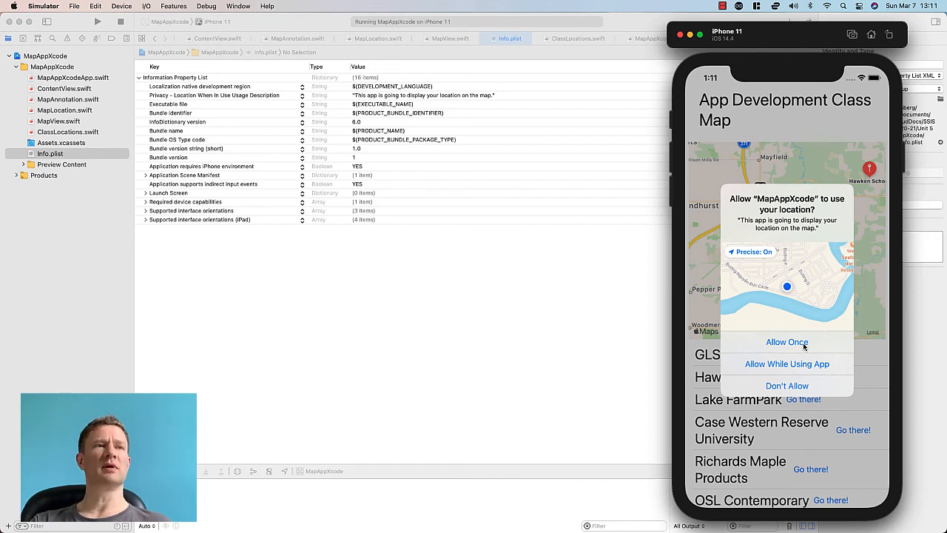
Allow location once, then jump the map to Crescent Mall from the places list.
left_click(787, 342)
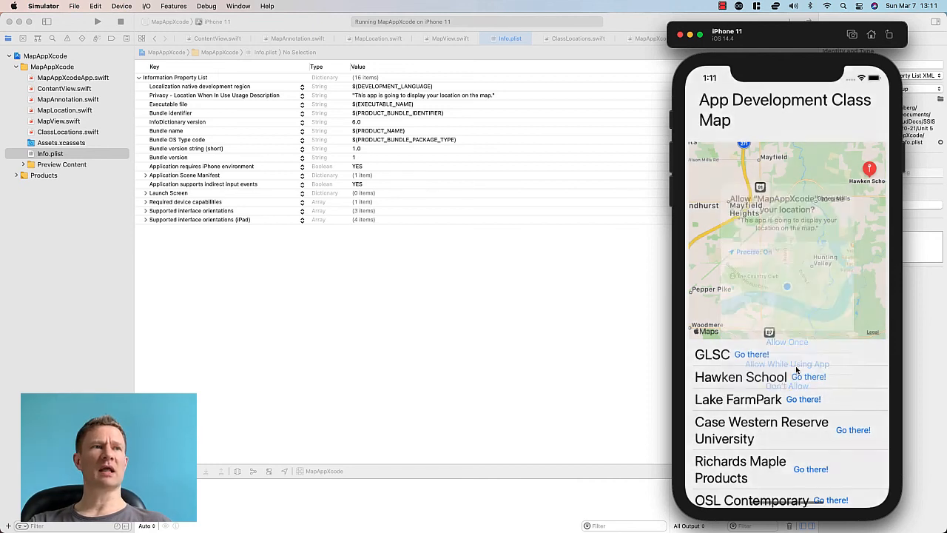
left_click(788, 364)
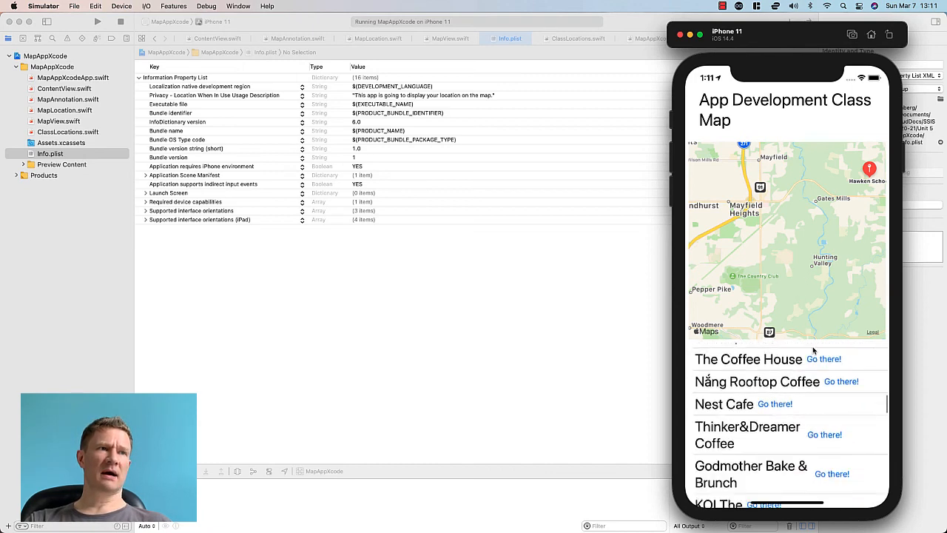
scroll("down", 3)
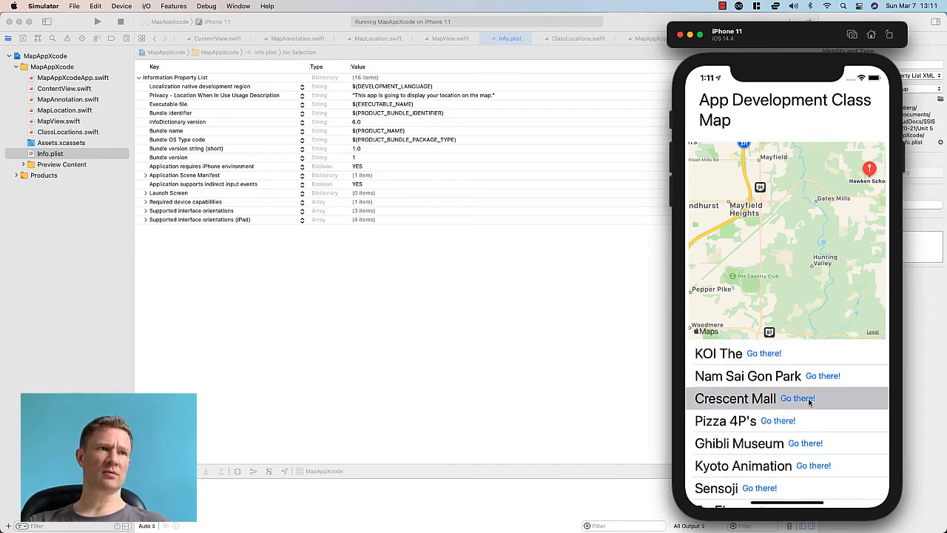
left_click(798, 398)
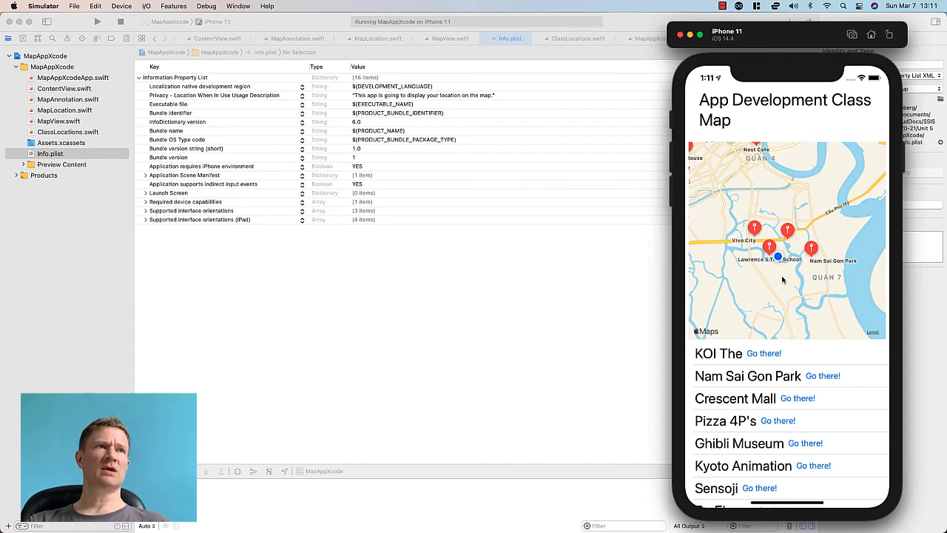